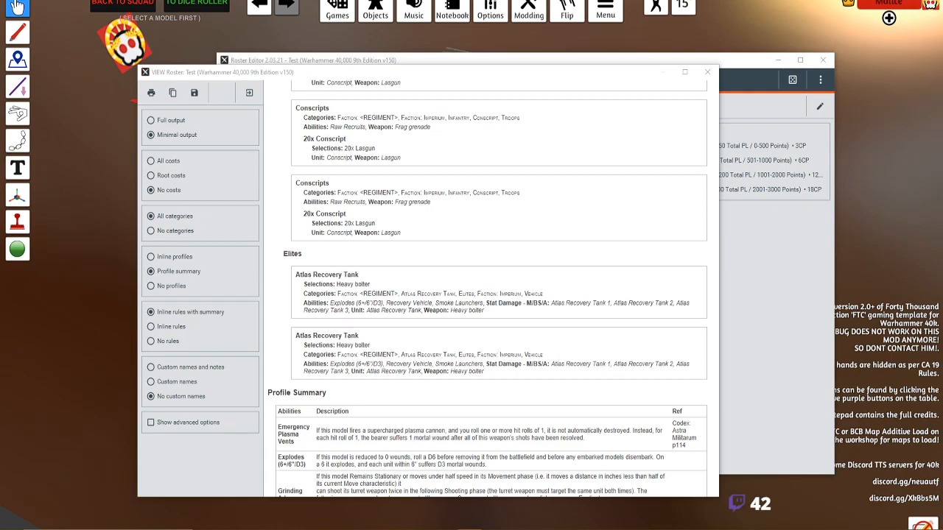
pyautogui.moveTo(132, 286)
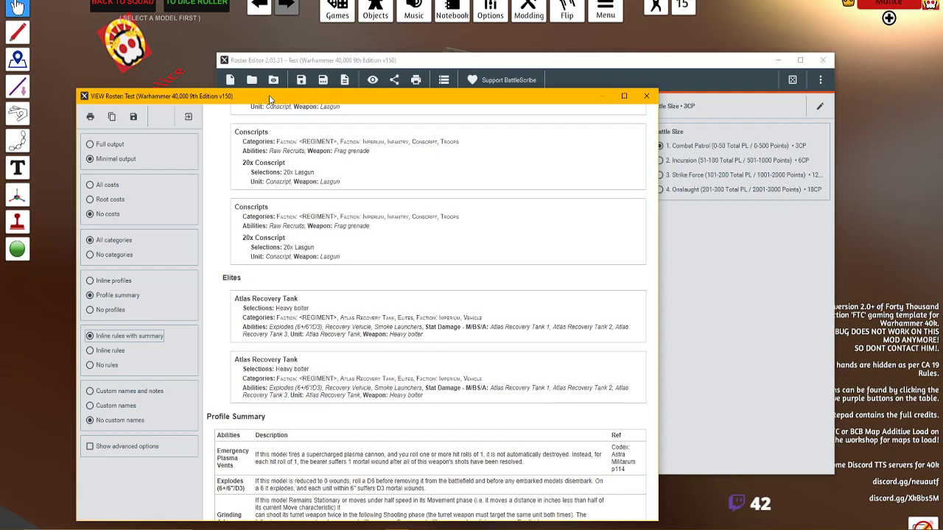
# - Close the roster text preview to return to the Test roster editor
pyautogui.click(645, 95)
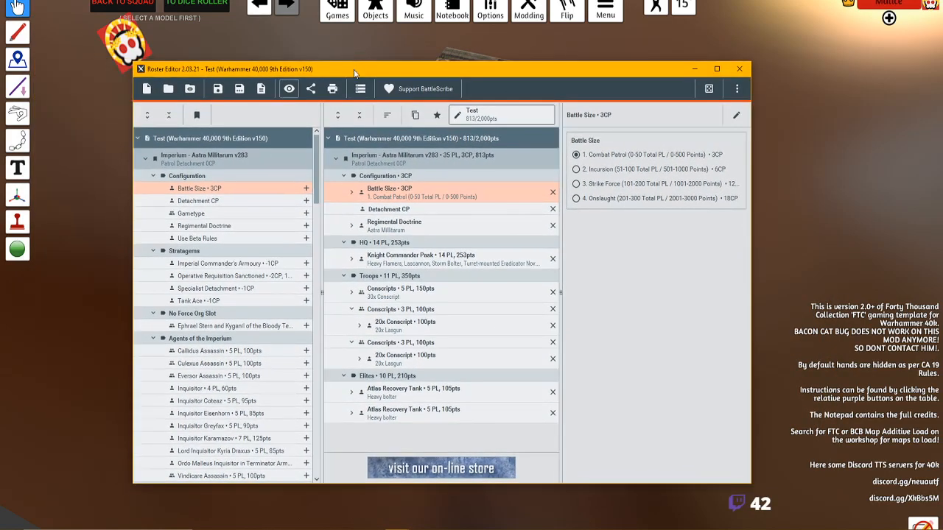
pyautogui.moveTo(216, 89)
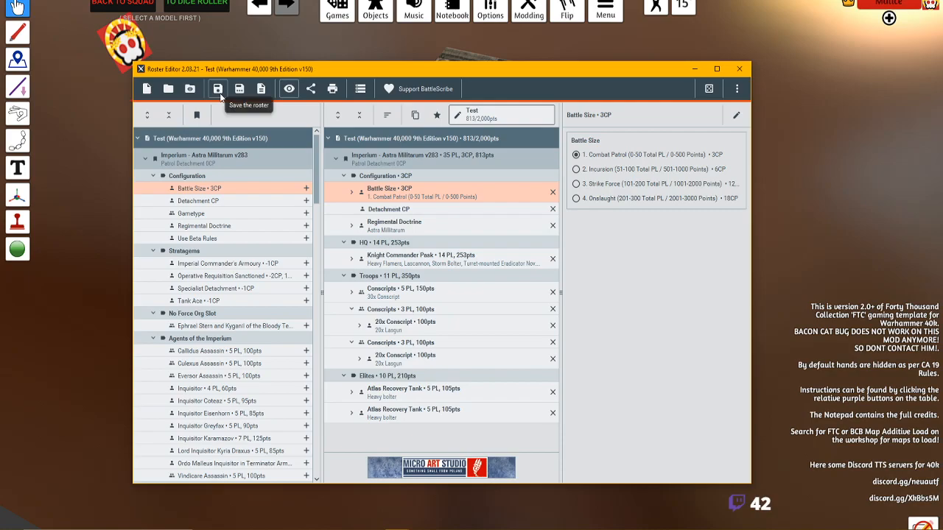
pyautogui.moveTo(321, 274)
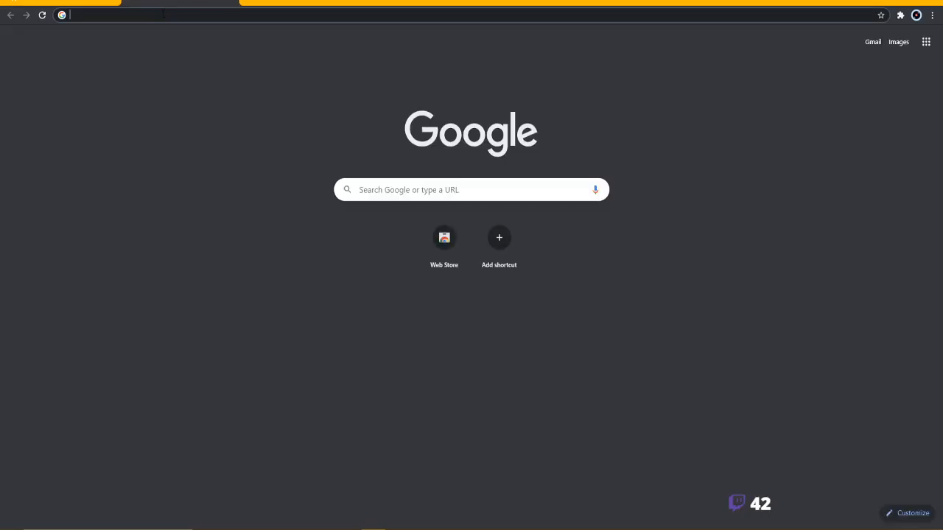
# - Search Google for battlescribe2tts and open the Battlescribe2TTS website result
pyautogui.write('battlescribe')
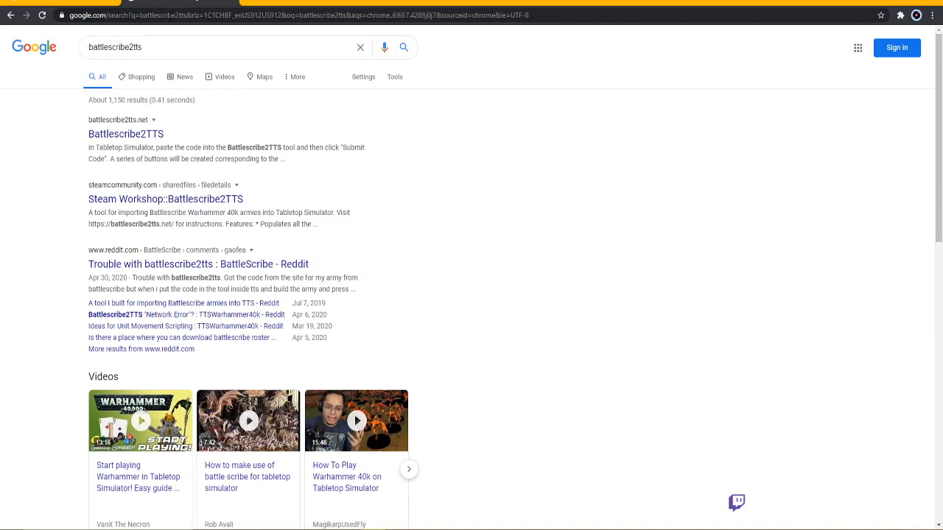
pyautogui.click(125, 134)
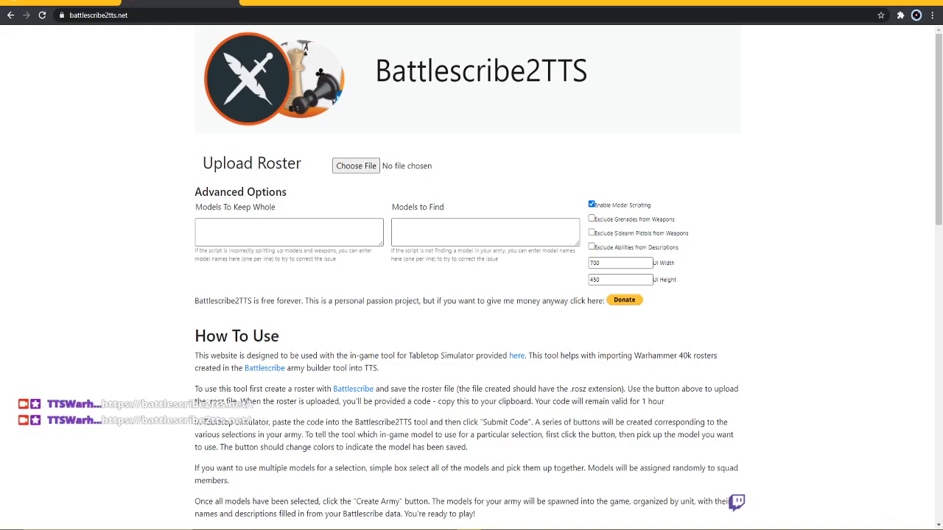
pyautogui.moveTo(155, 280)
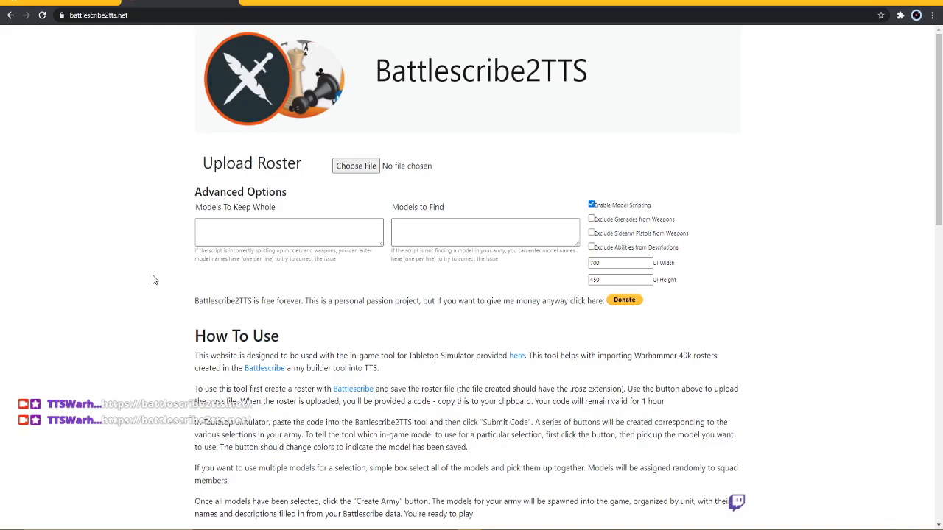
pyautogui.moveTo(206, 312)
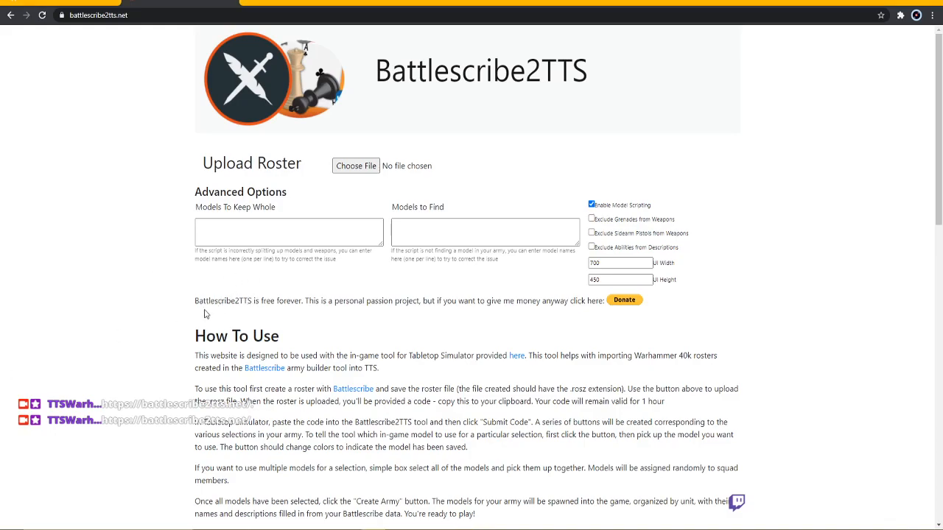
pyautogui.moveTo(205, 316)
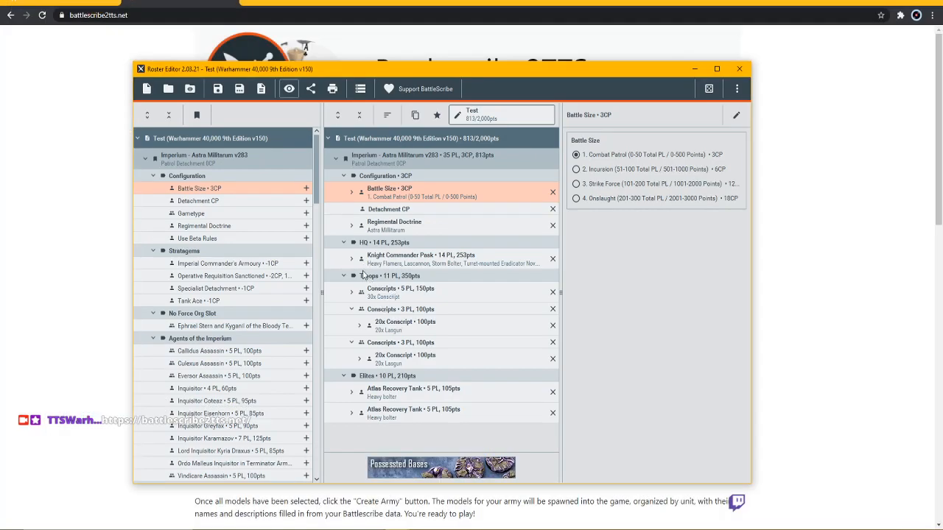
# - Replace Knight Commander Pask with two Company Commanders in the HQ
pyautogui.click(421, 259)
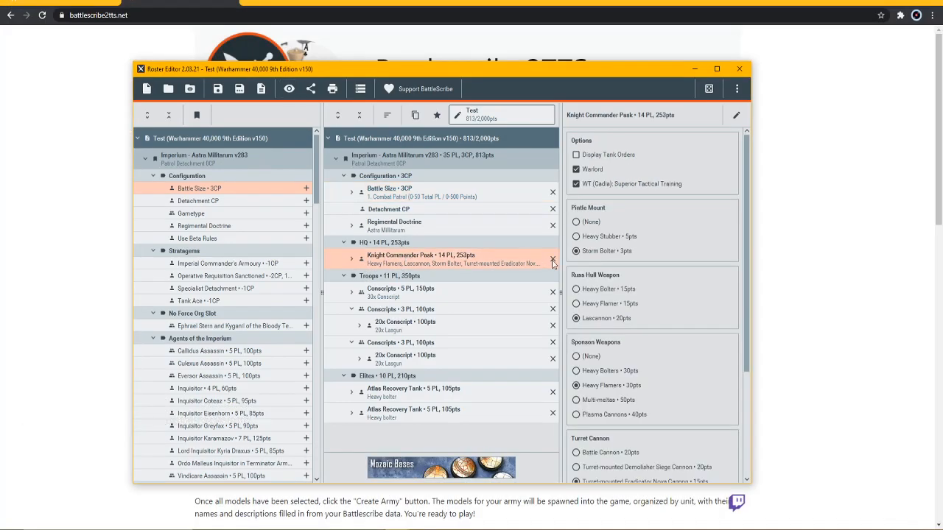
pyautogui.click(552, 259)
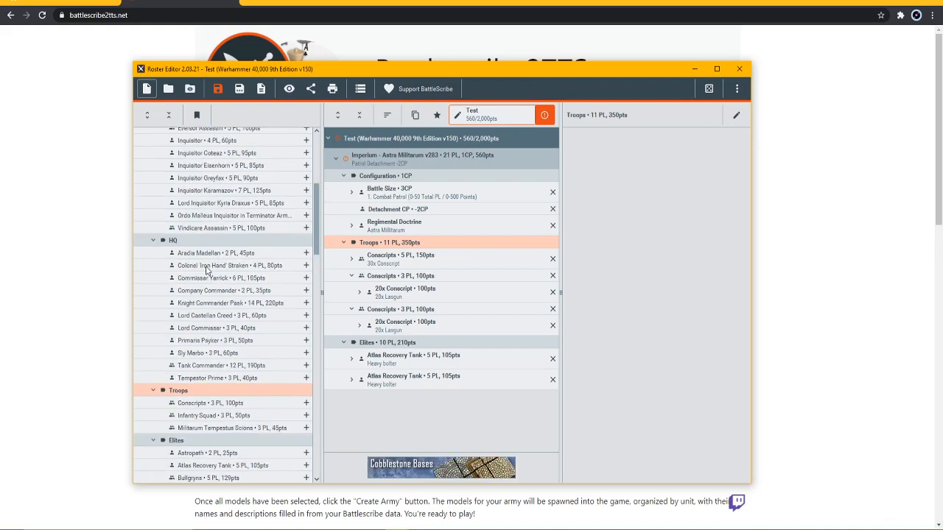
pyautogui.click(307, 290)
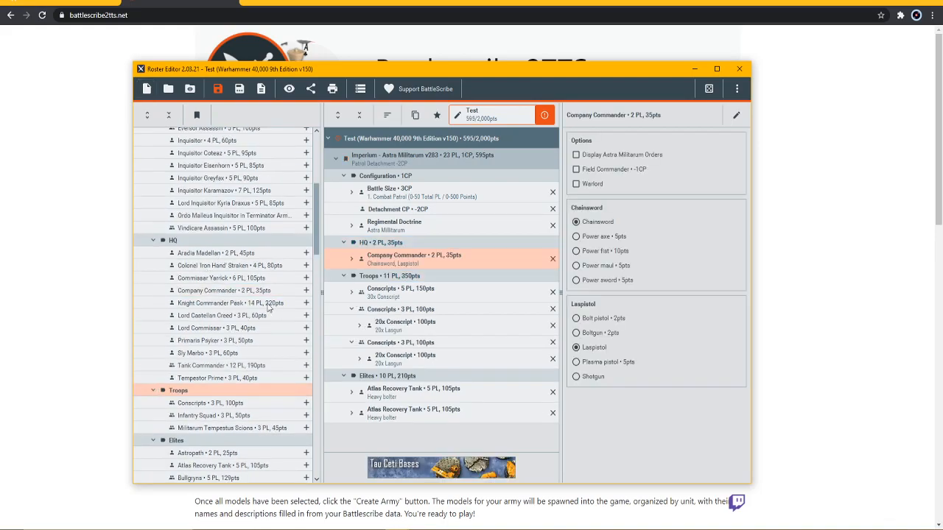
pyautogui.click(306, 290)
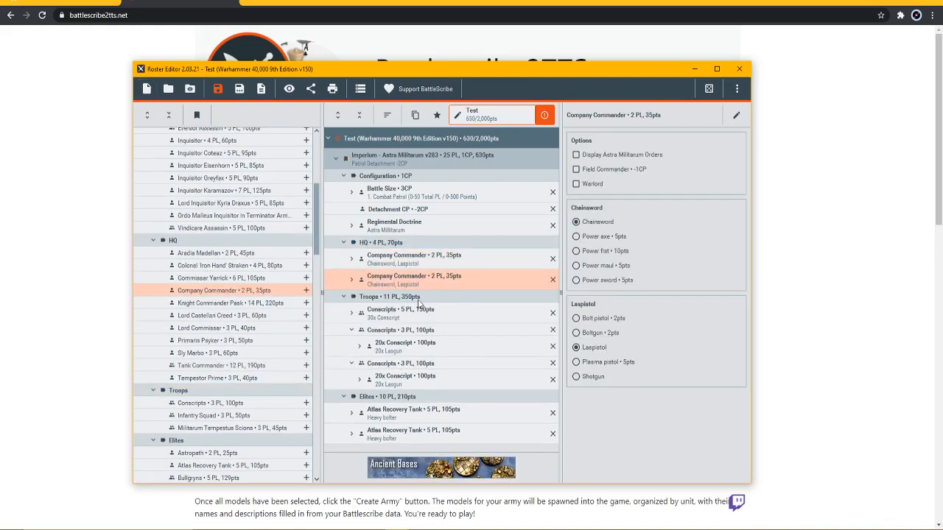
# - Make the first Company Commander the Warlord and review the second commander's weapon options
pyautogui.click(576, 236)
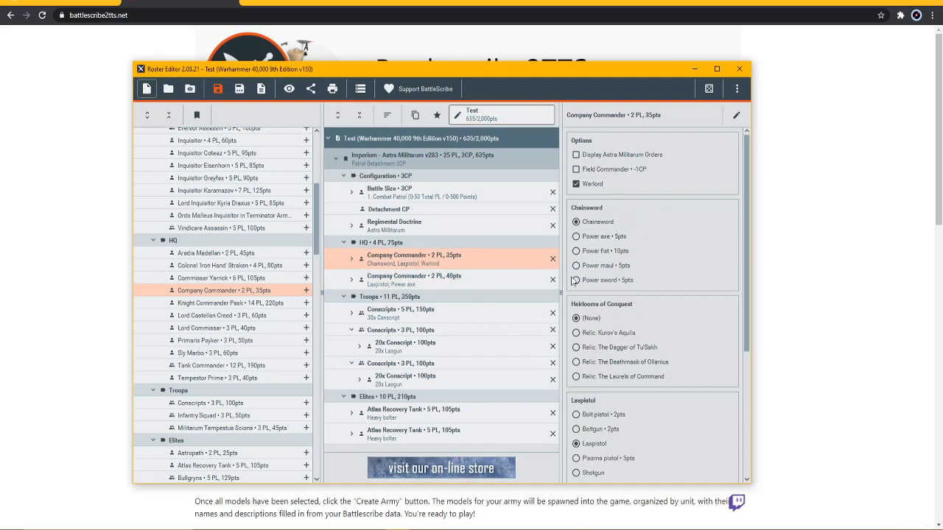
pyautogui.scroll(-3)
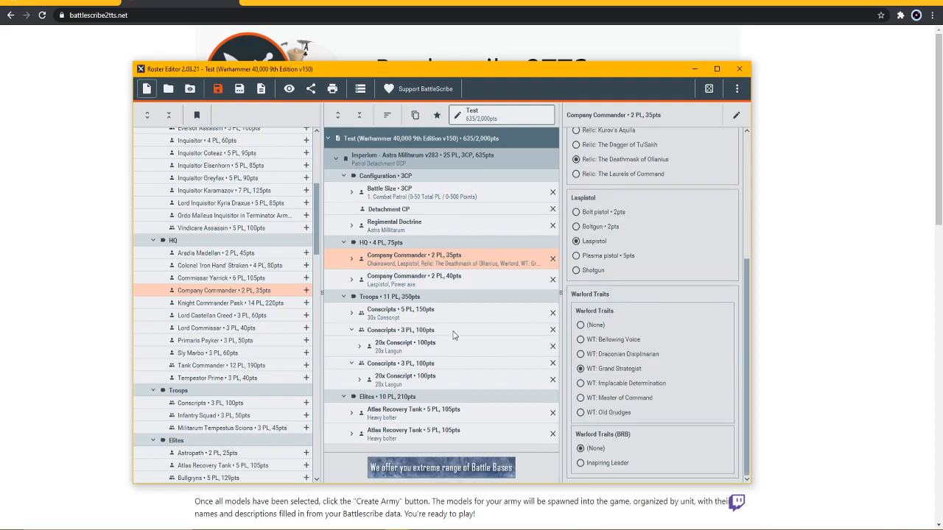
pyautogui.click(413, 280)
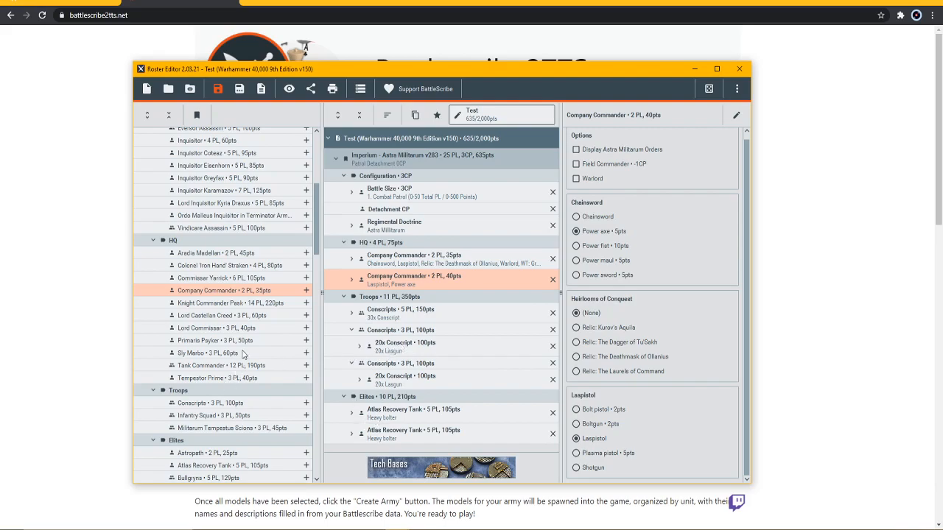
pyautogui.scroll(-3)
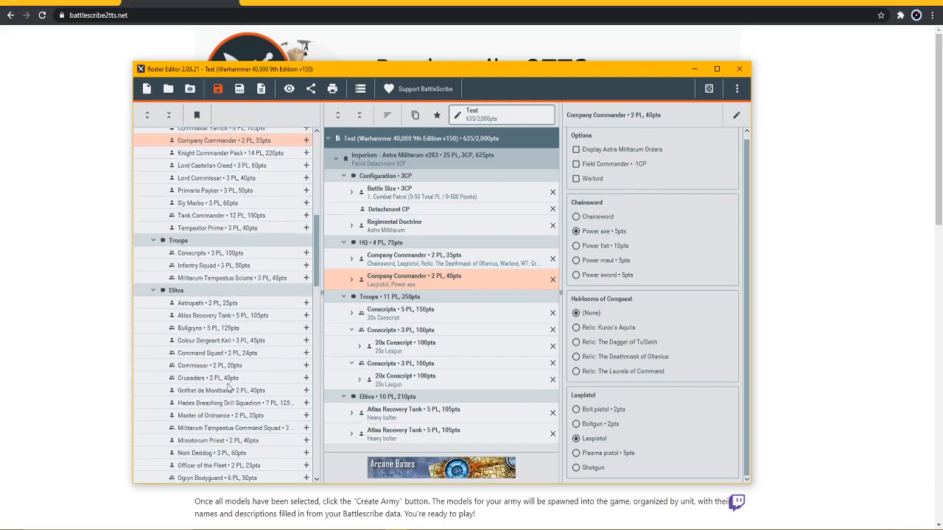
pyautogui.scroll(3)
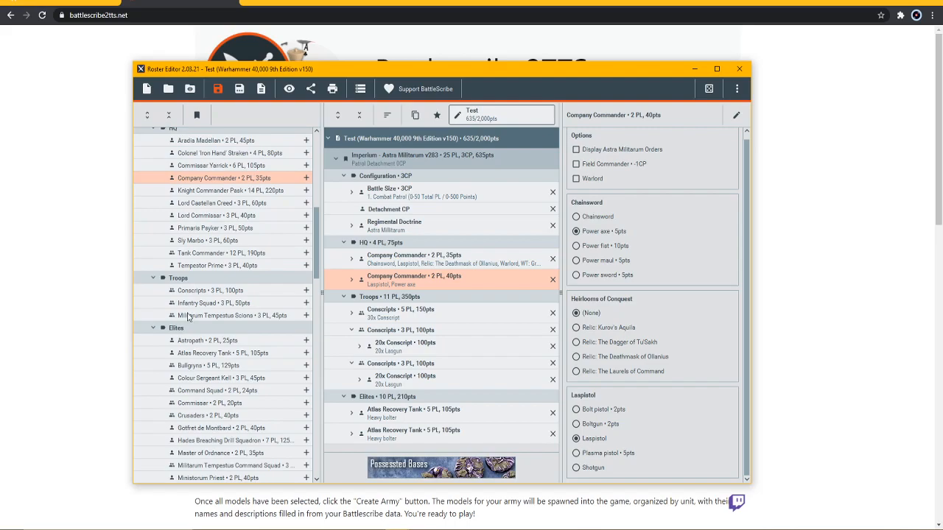
pyautogui.scroll(-3)
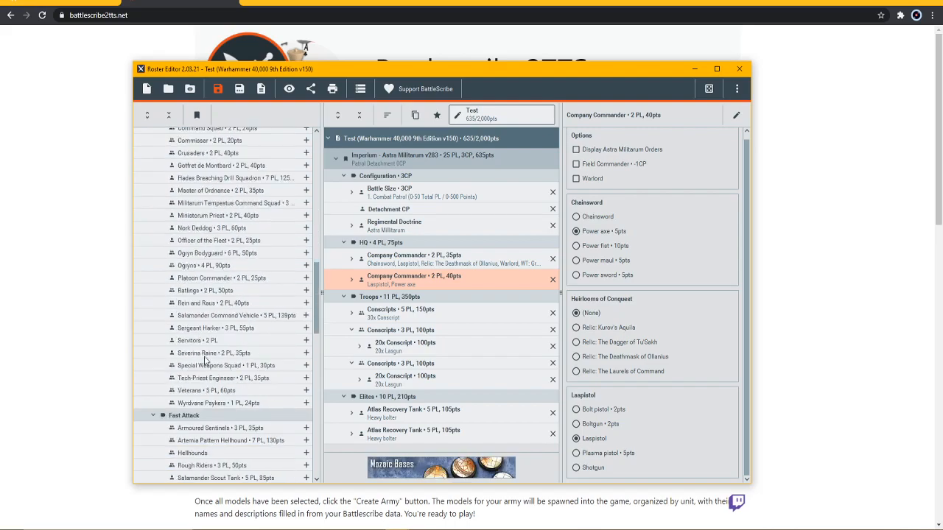
pyautogui.scroll(3)
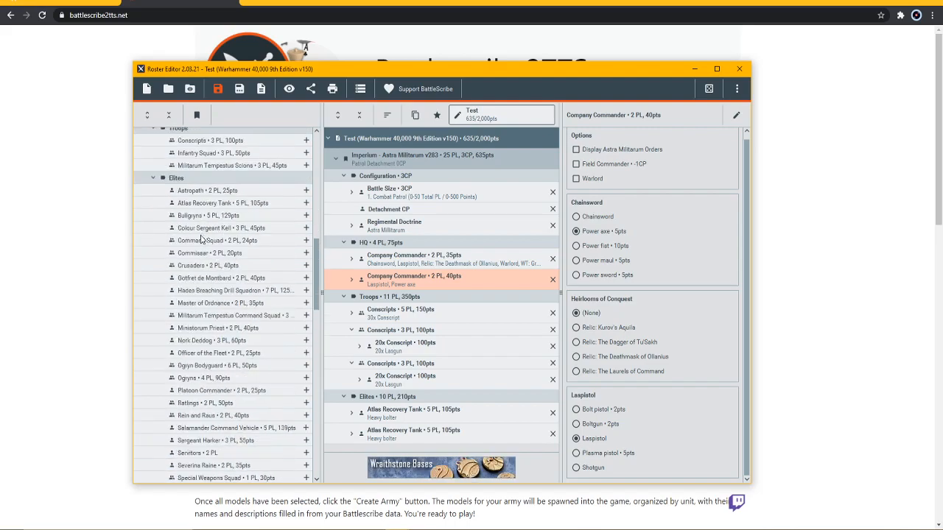
pyautogui.scroll(-3)
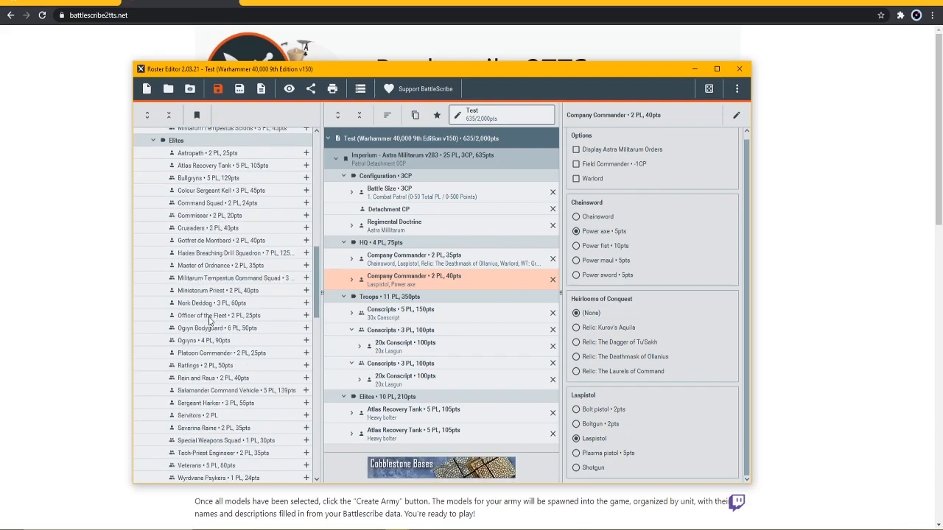
pyautogui.scroll(-3)
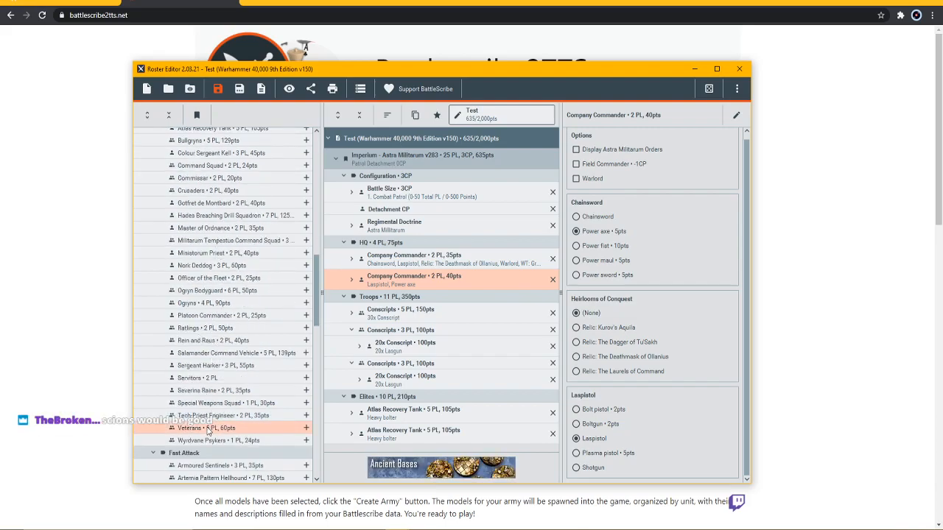
# - Add a Veterans squad and two three-Sentinel Scout Sentinel squadrons to Fast Attack
pyautogui.click(306, 428)
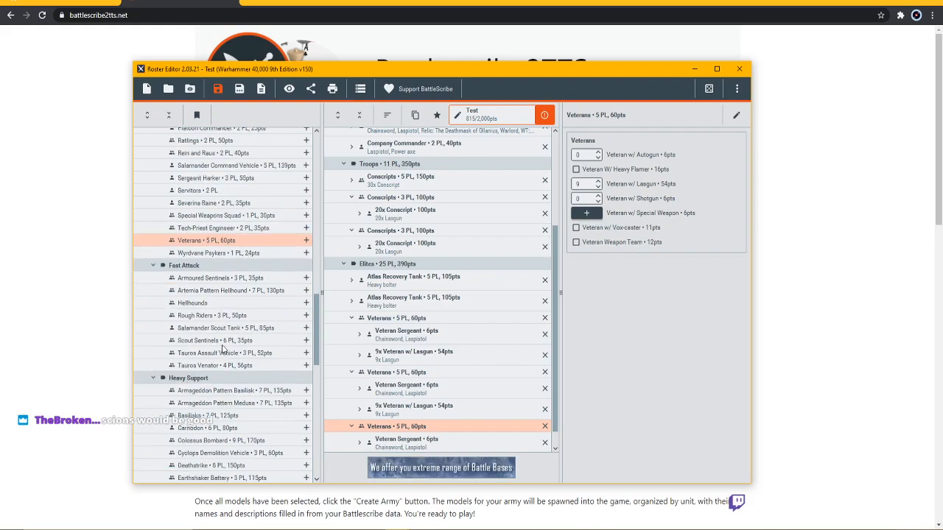
pyautogui.scroll(-3)
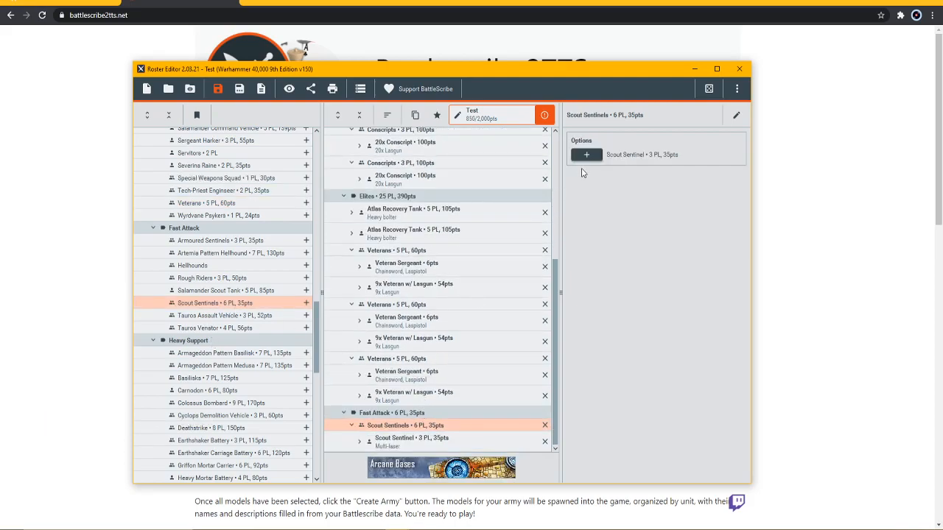
pyautogui.click(587, 155)
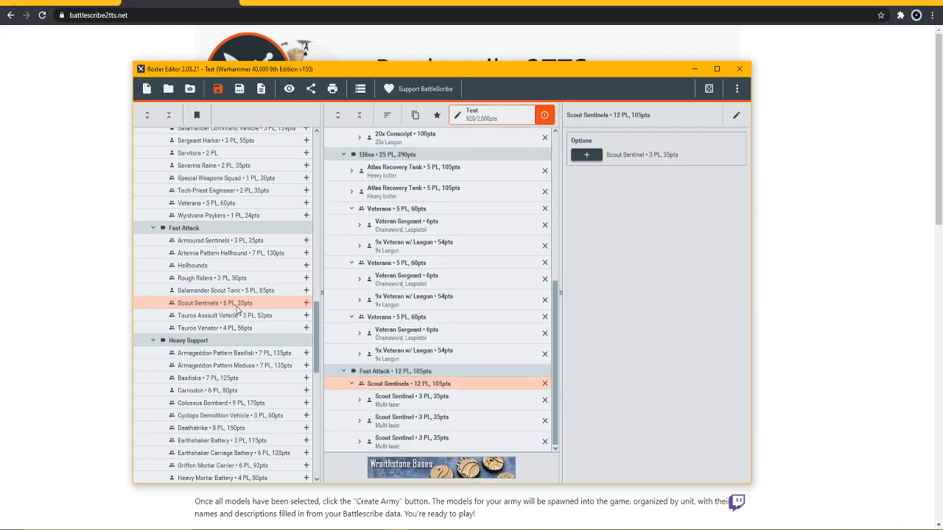
pyautogui.click(586, 155)
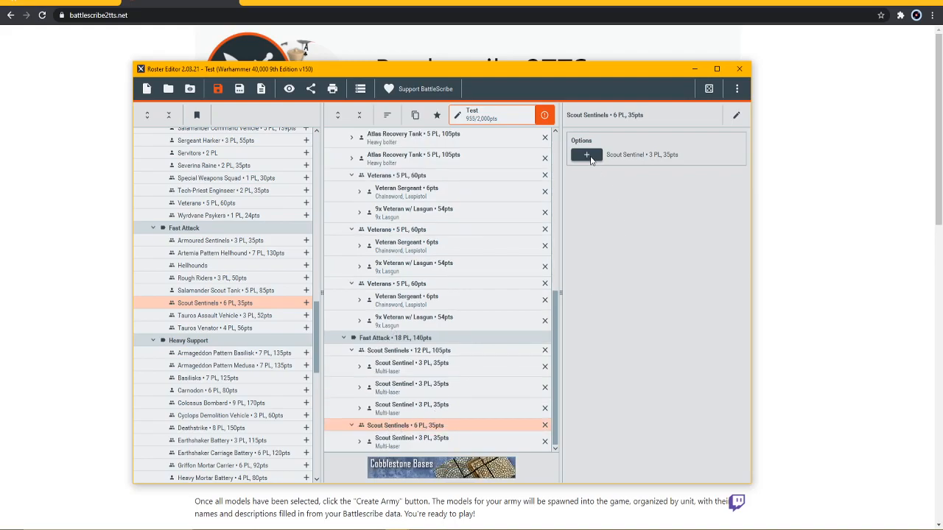
pyautogui.click(587, 155)
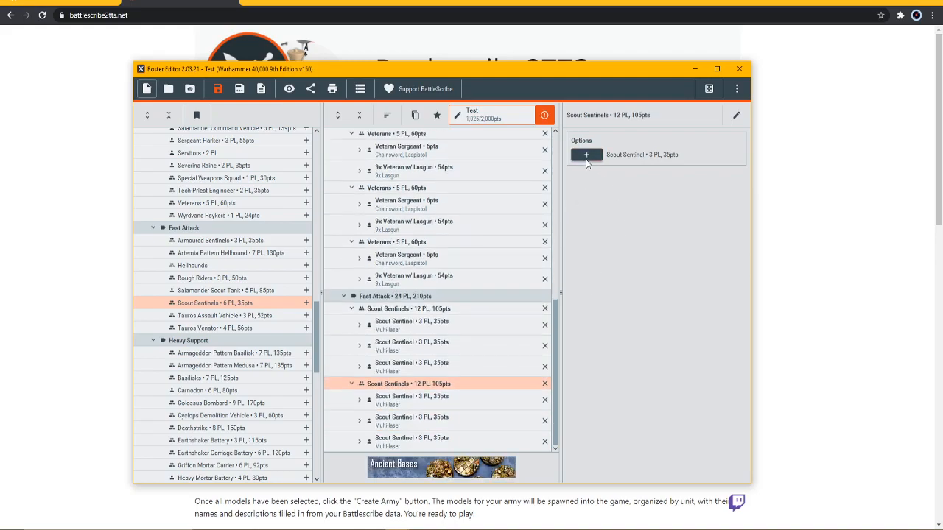
# - Arm the second squadron's Scout Sentinels with lascannons
pyautogui.click(411, 398)
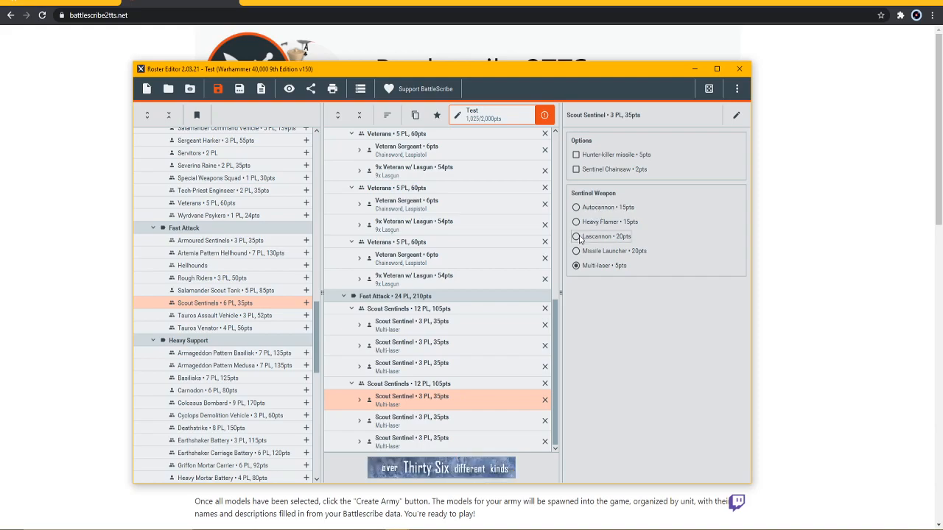
pyautogui.click(576, 236)
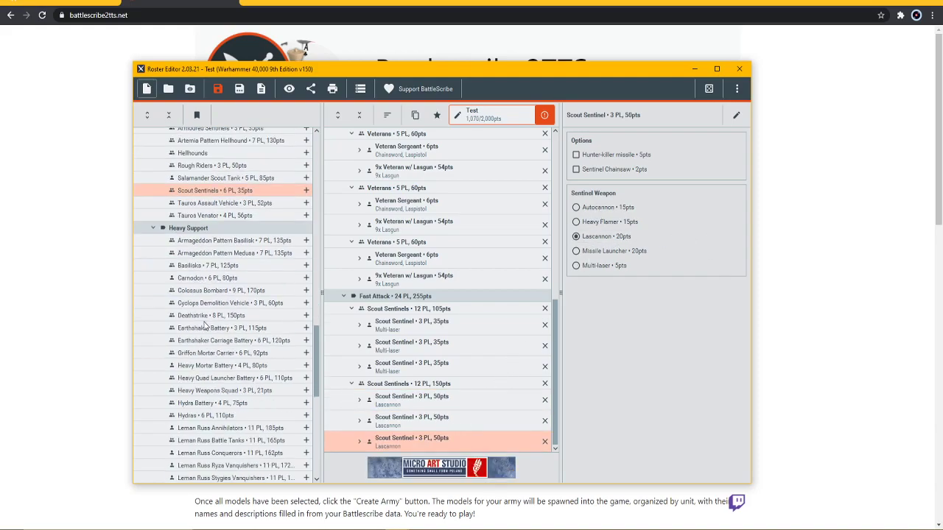
pyautogui.scroll(-3)
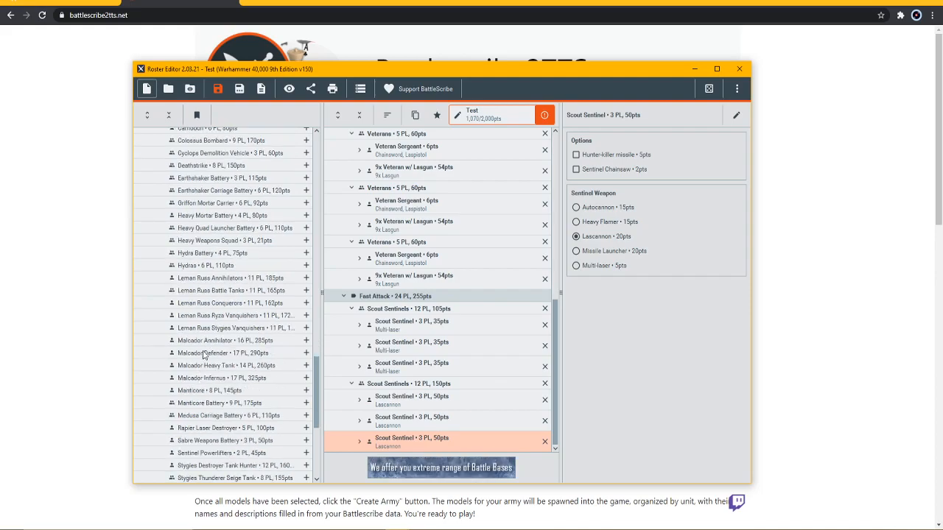
pyautogui.scroll(3)
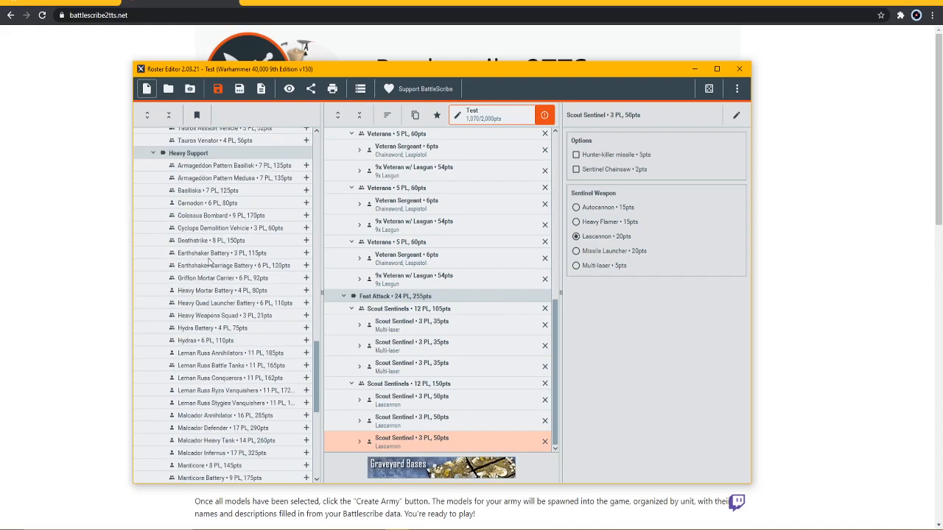
# - Add a Basilisks unit to Heavy Support and grow it to three heavy-bolter guns (375pts)
pyautogui.click(306, 190)
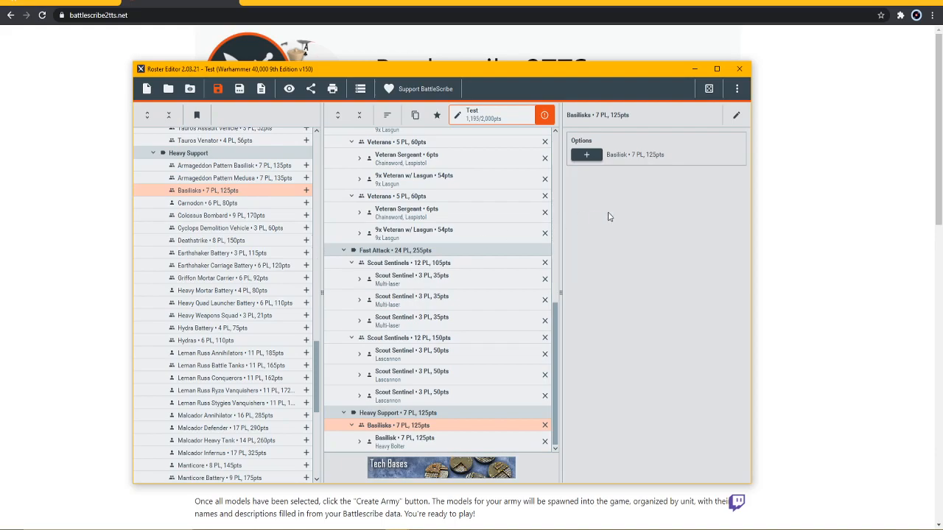
pyautogui.click(587, 189)
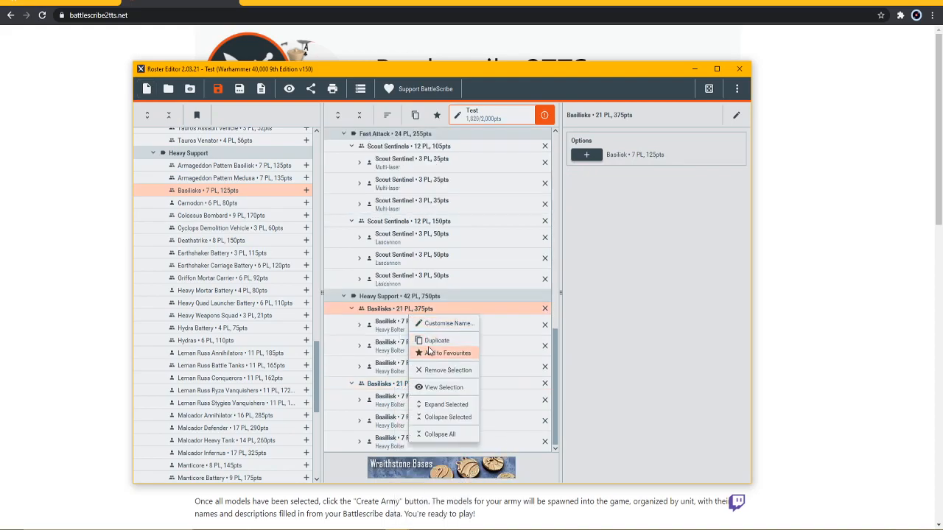
pyautogui.click(436, 339)
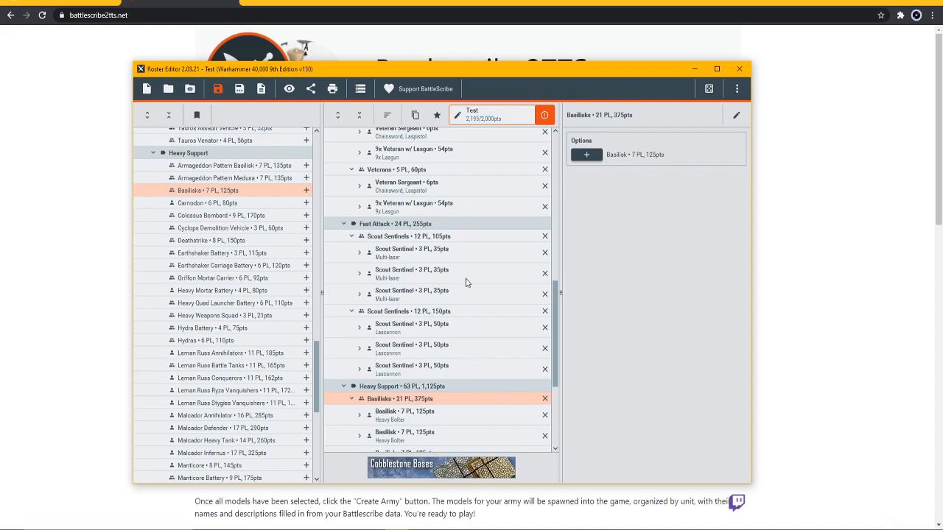
pyautogui.scroll(3)
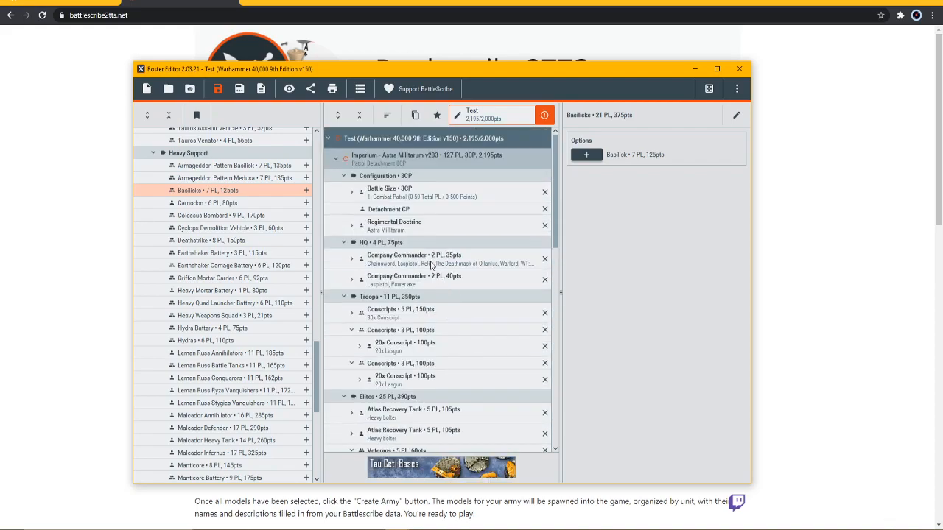
# - Select the Imperium detachment and review the roster errors for the extra Basilisks unit
pyautogui.click(426, 157)
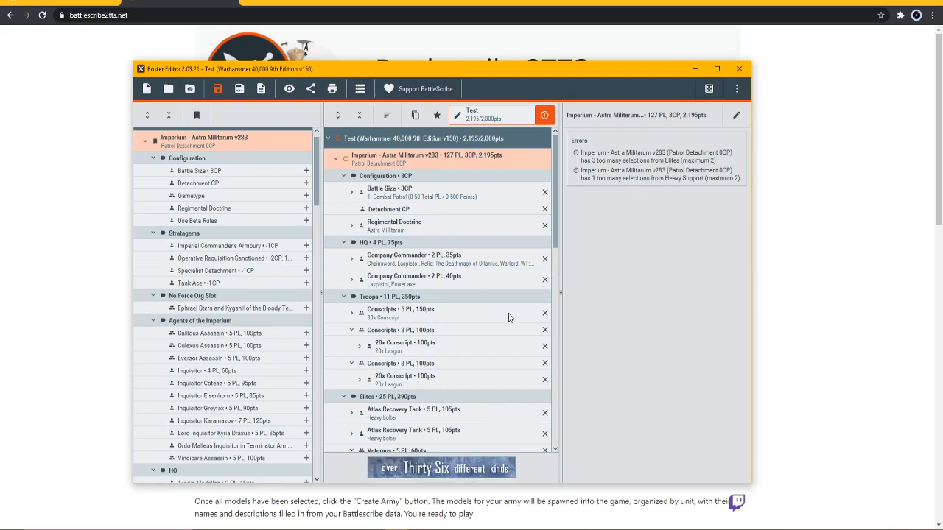
pyautogui.scroll(-3)
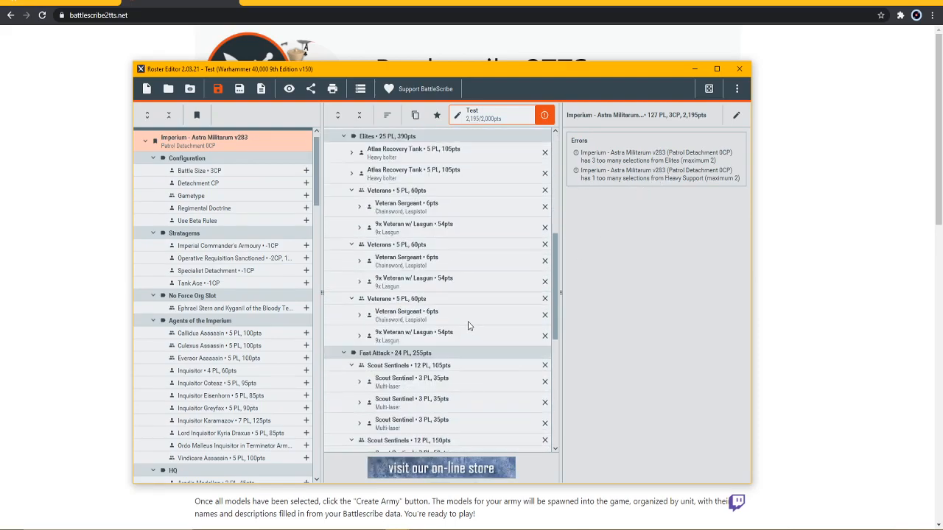
pyautogui.scroll(-3)
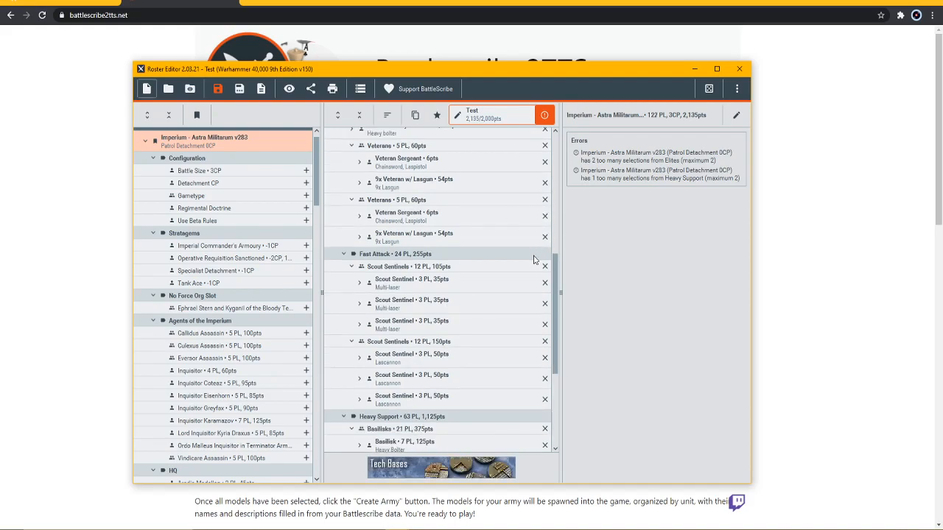
pyautogui.scroll(-3)
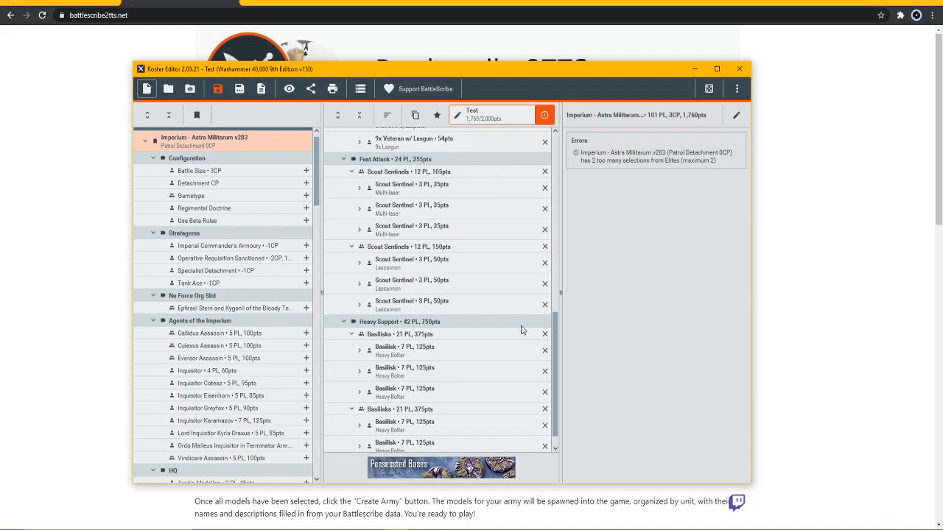
pyautogui.scroll(3)
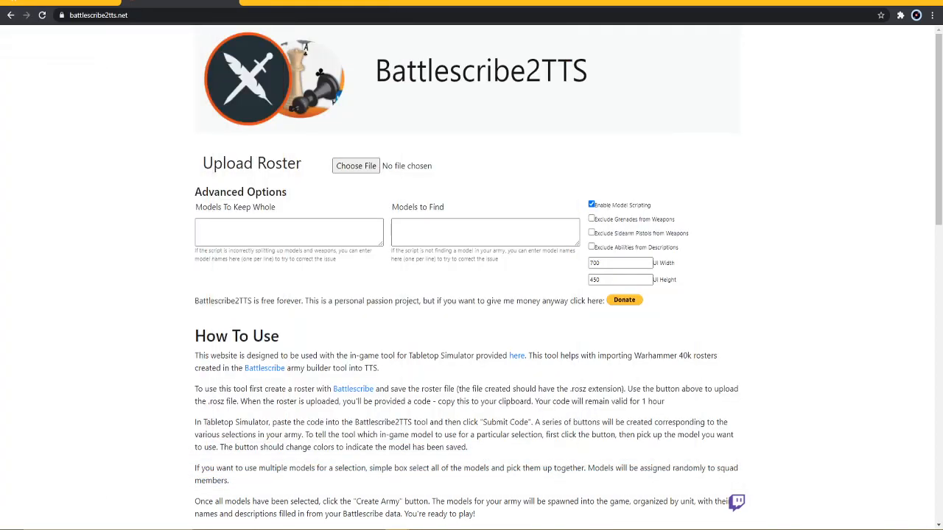
pyautogui.moveTo(340, 206)
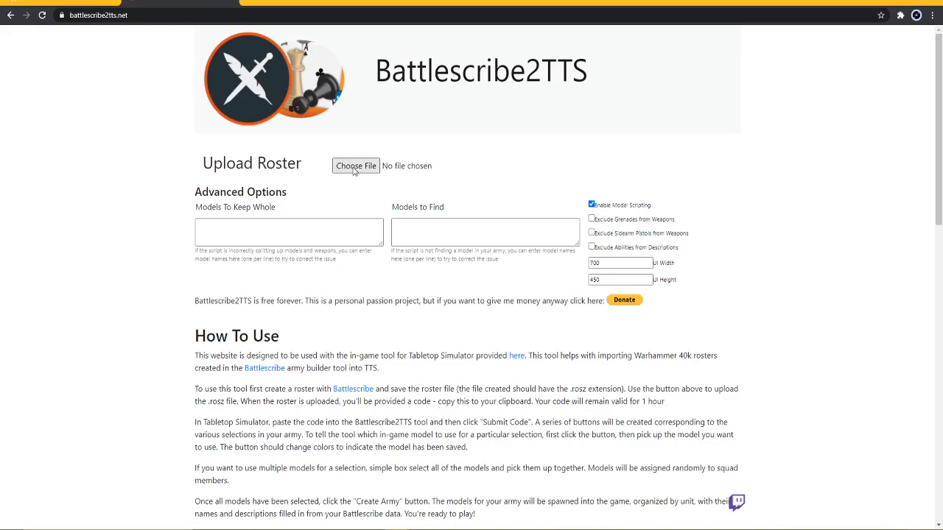
pyautogui.moveTo(358, 171)
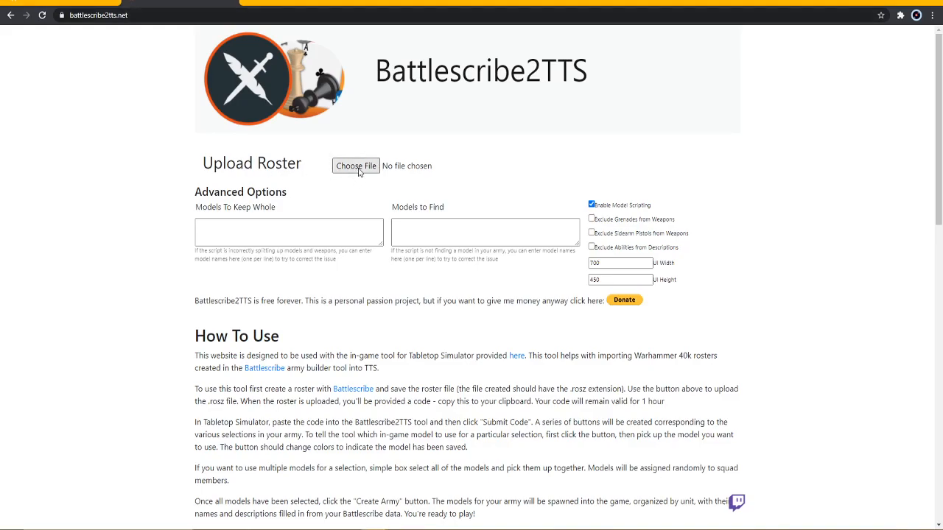
# - Upload Test Stream.rosz from the BattleScribe rosters folder and select roster code c4692908
pyautogui.click(356, 165)
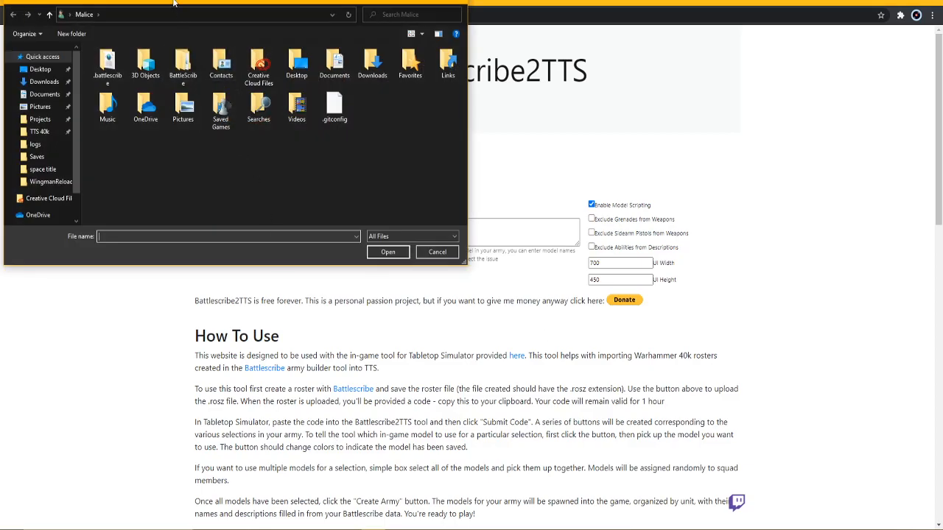
pyautogui.click(436, 252)
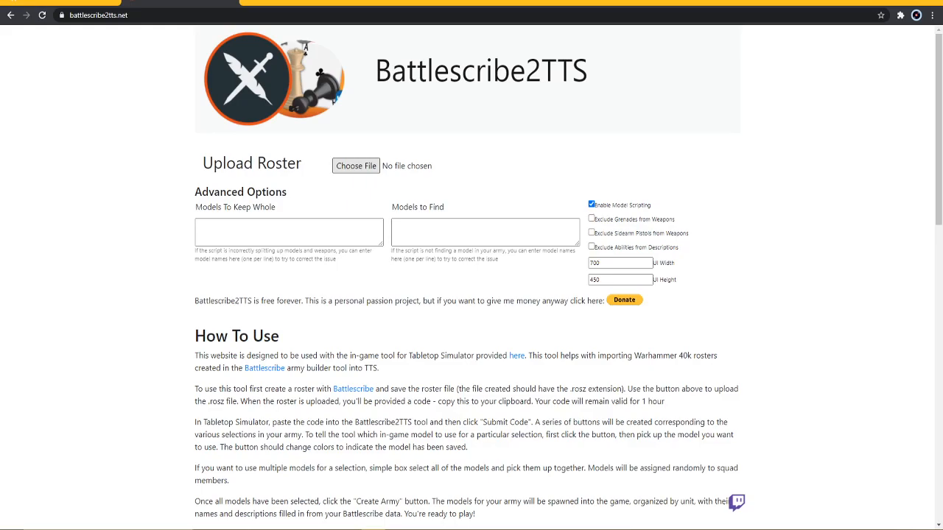
pyautogui.click(357, 165)
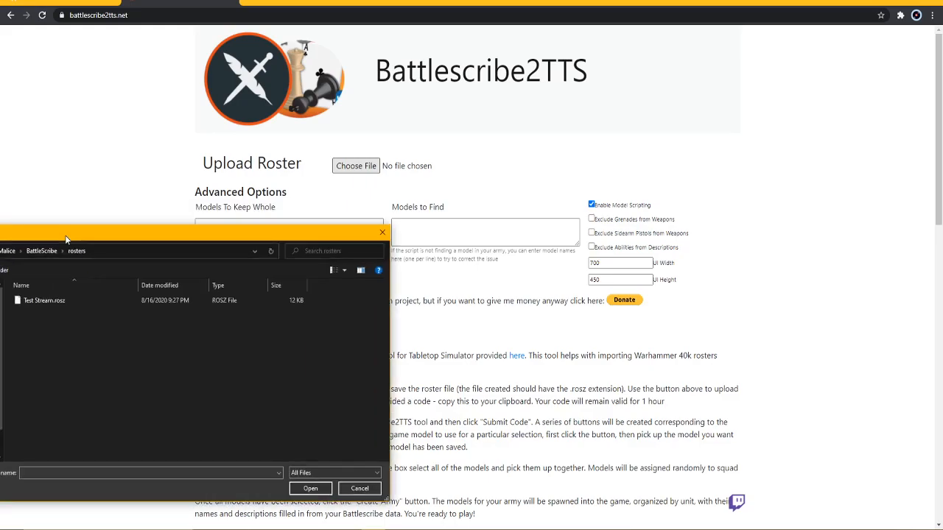
pyautogui.click(309, 489)
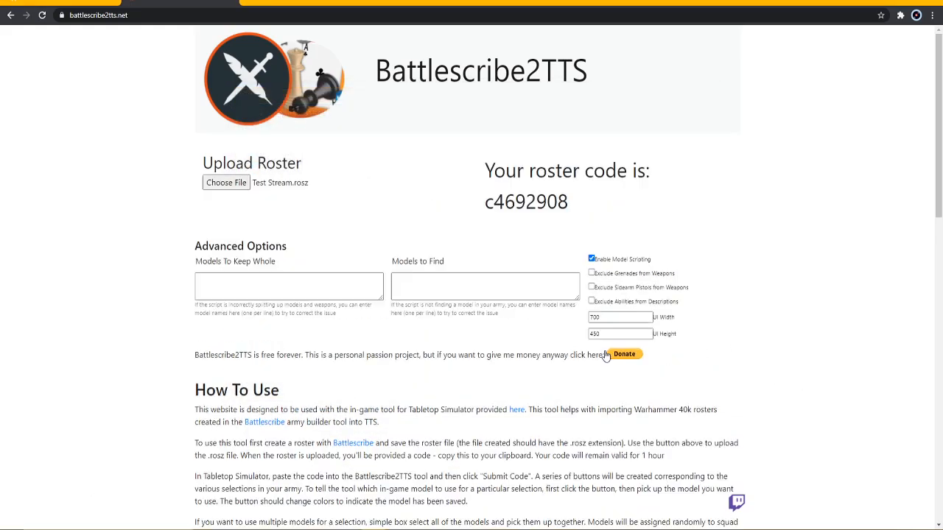
pyautogui.moveTo(277, 212)
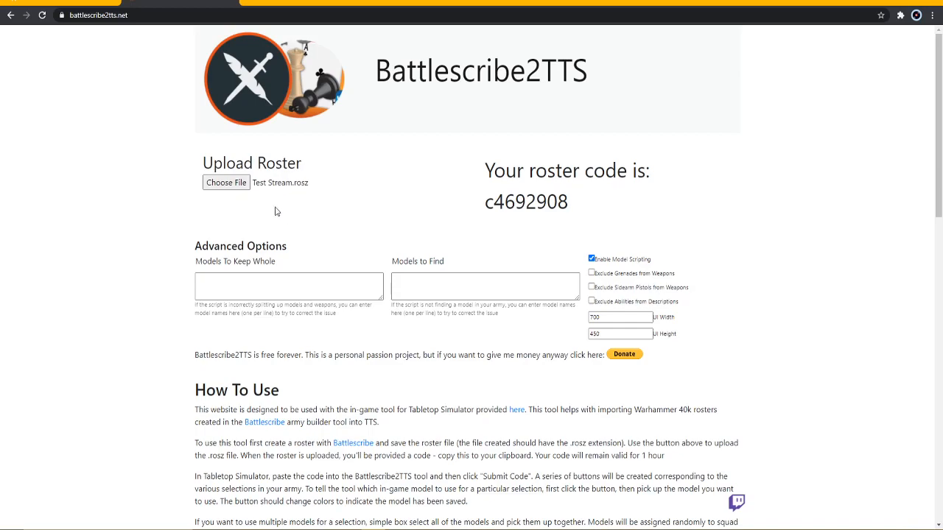
pyautogui.moveTo(579, 203)
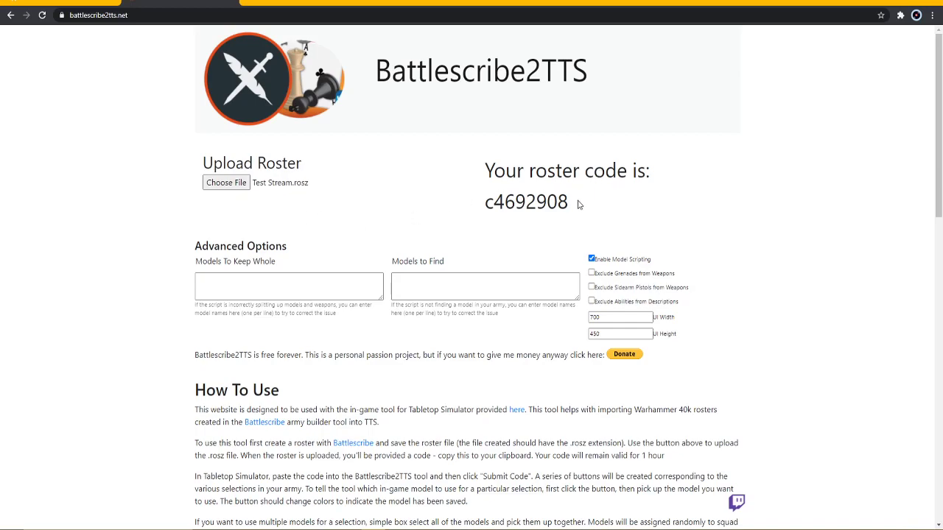
pyautogui.doubleClick(525, 202)
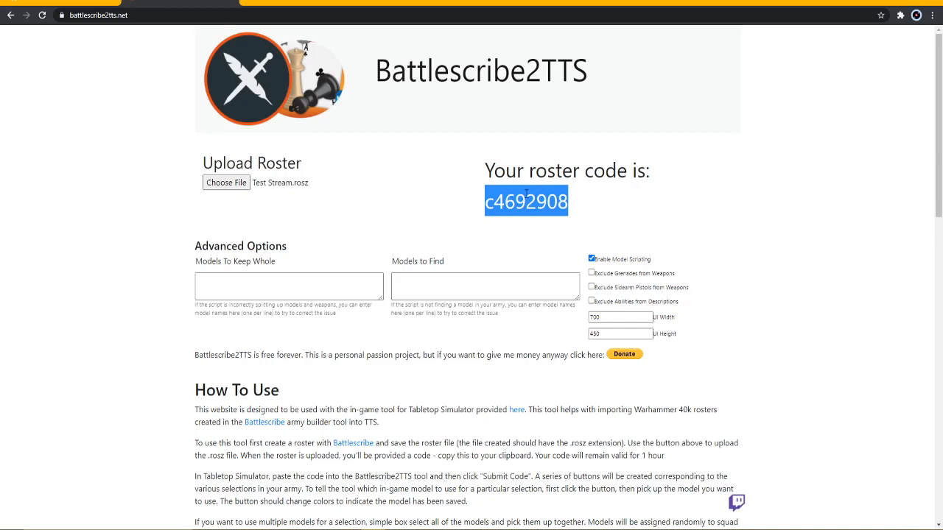
pyautogui.moveTo(534, 454)
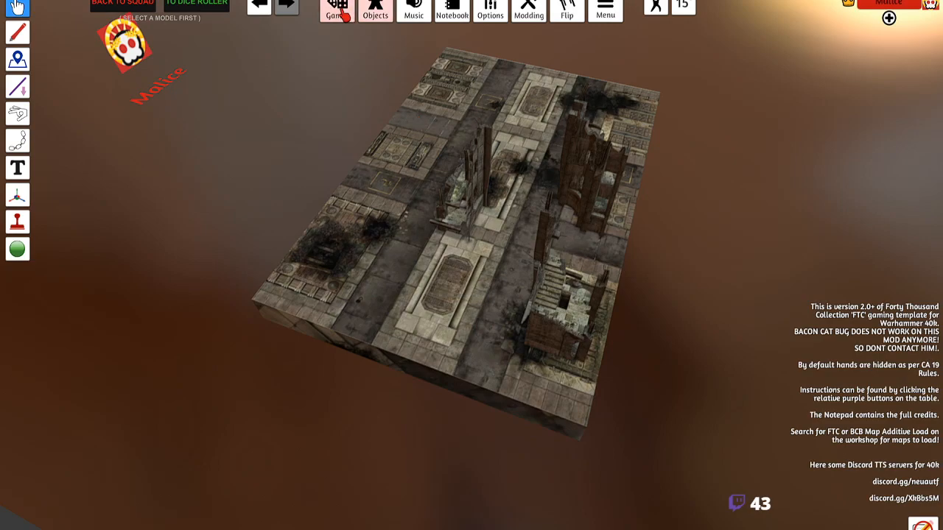
# - Load the Battlescribe2TTS tool from the saved Tools collection onto the table
pyautogui.click(336, 13)
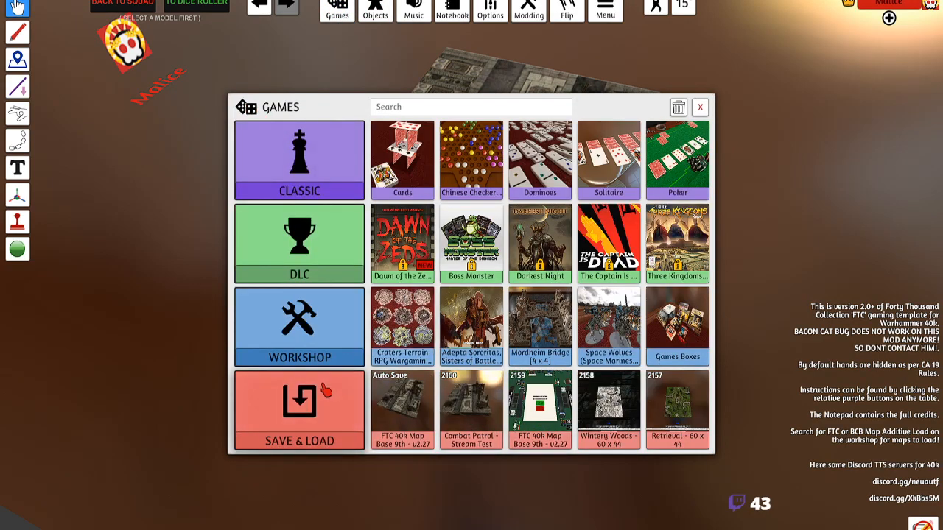
pyautogui.click(297, 410)
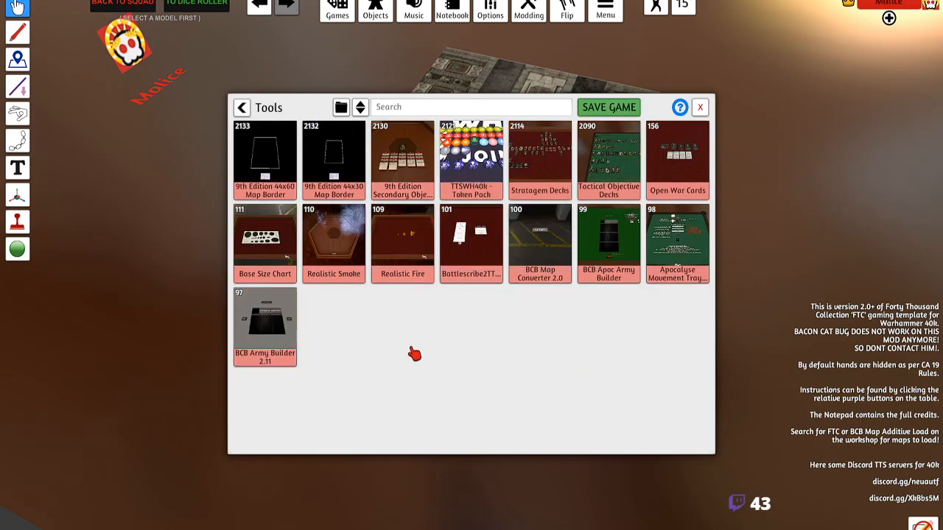
pyautogui.moveTo(421, 343)
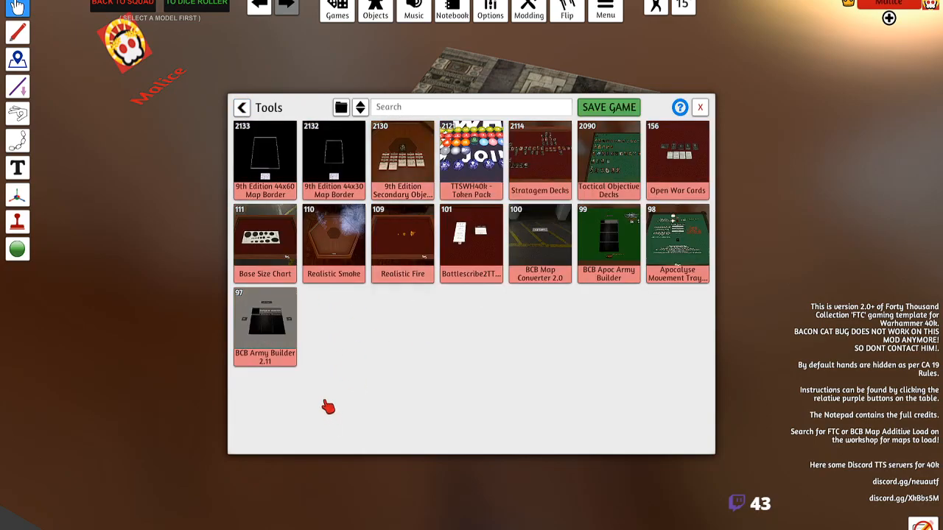
pyautogui.moveTo(347, 422)
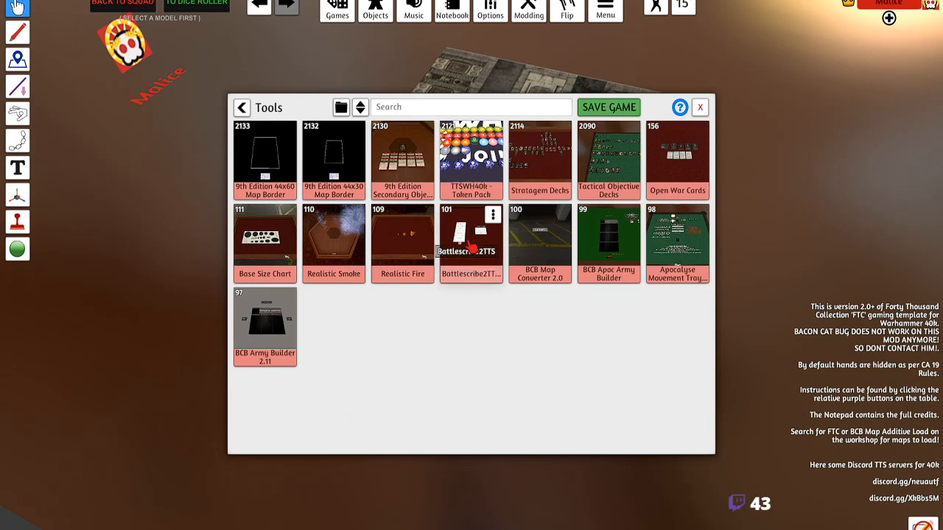
pyautogui.click(471, 243)
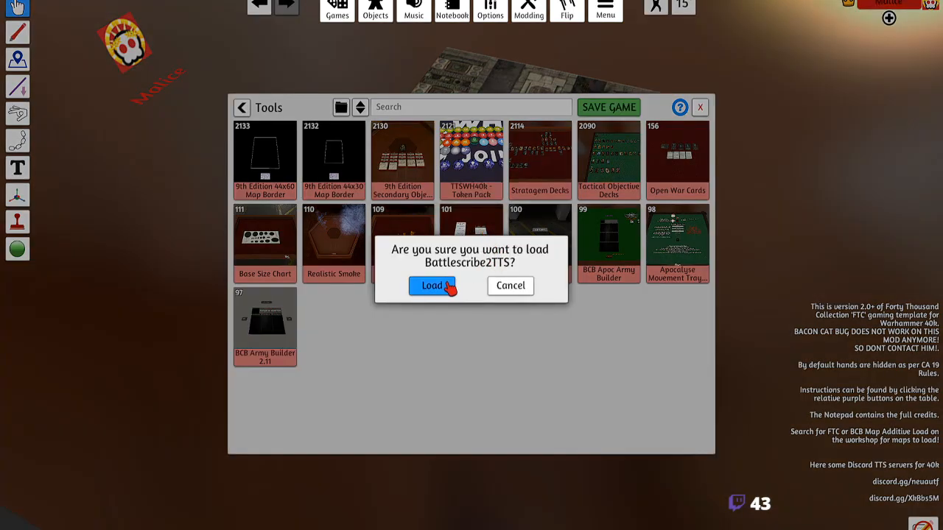
pyautogui.click(433, 286)
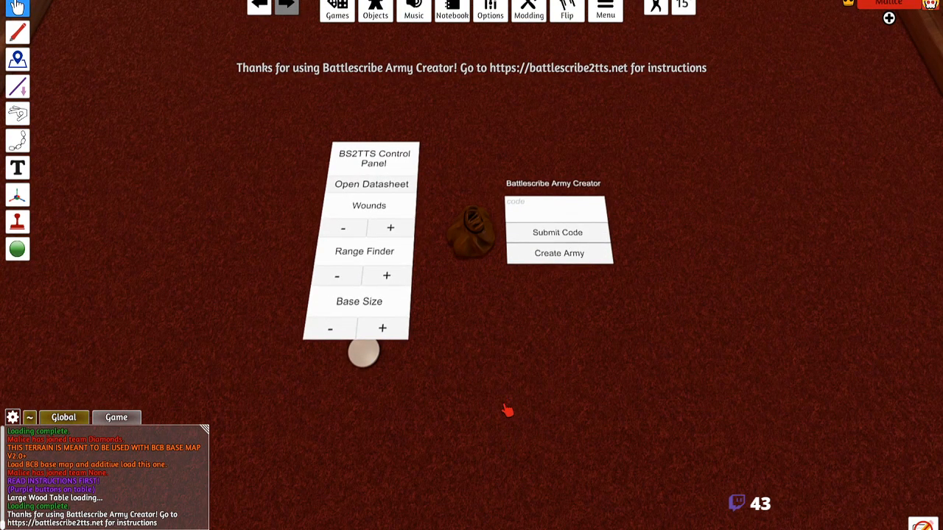
pyautogui.moveTo(468, 462)
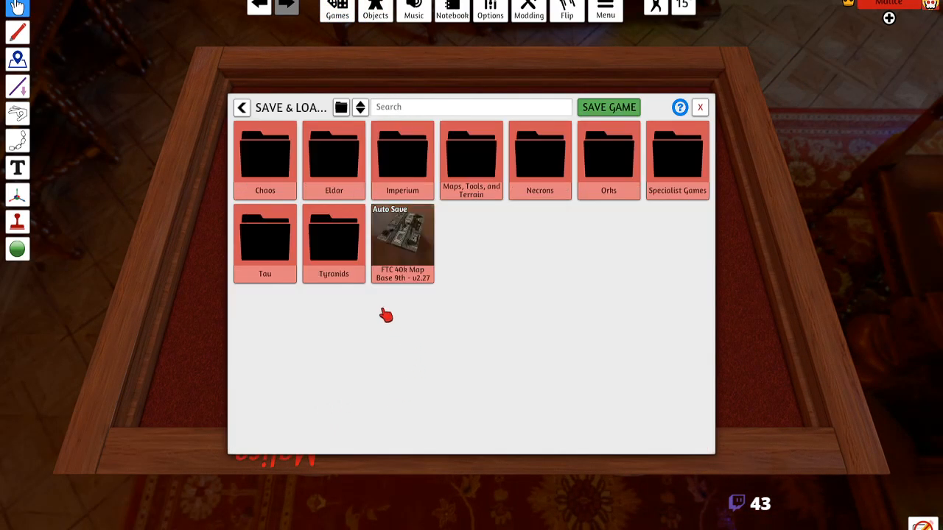
pyautogui.doubleClick(471, 155)
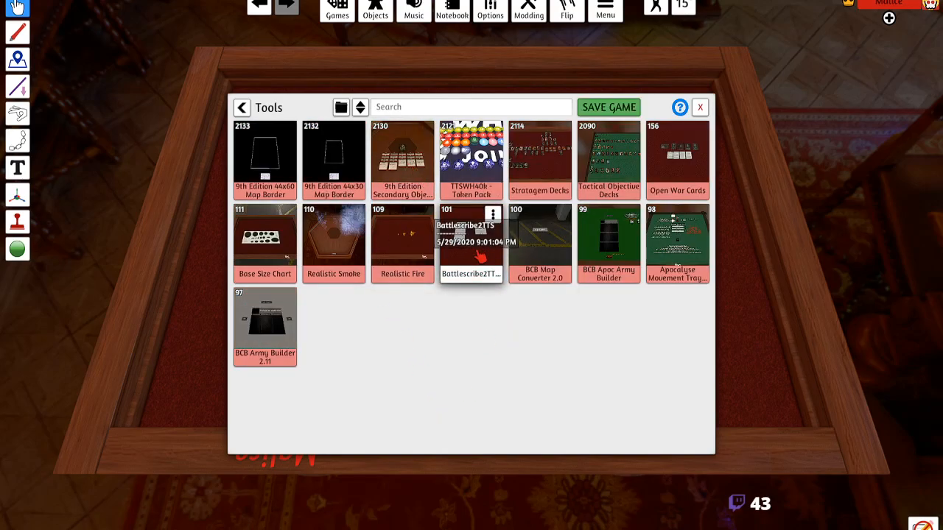
pyautogui.click(471, 244)
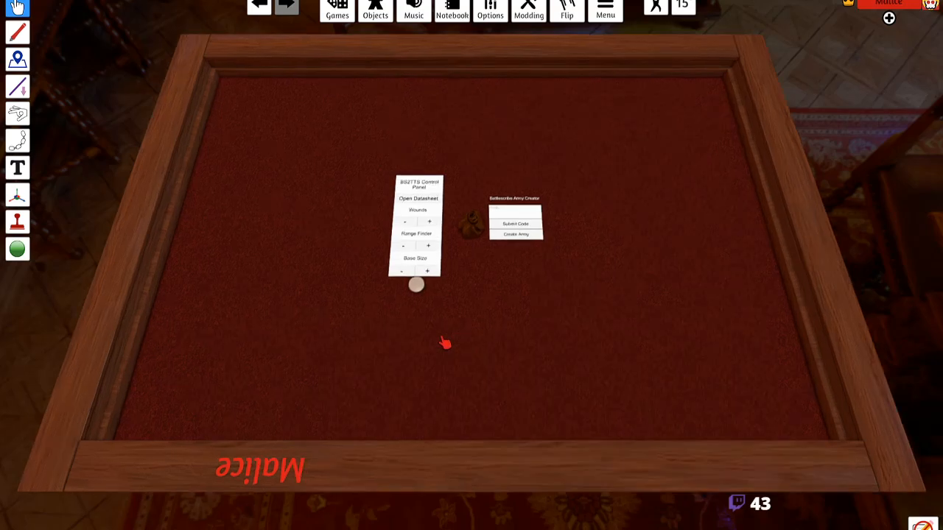
pyautogui.scroll(3)
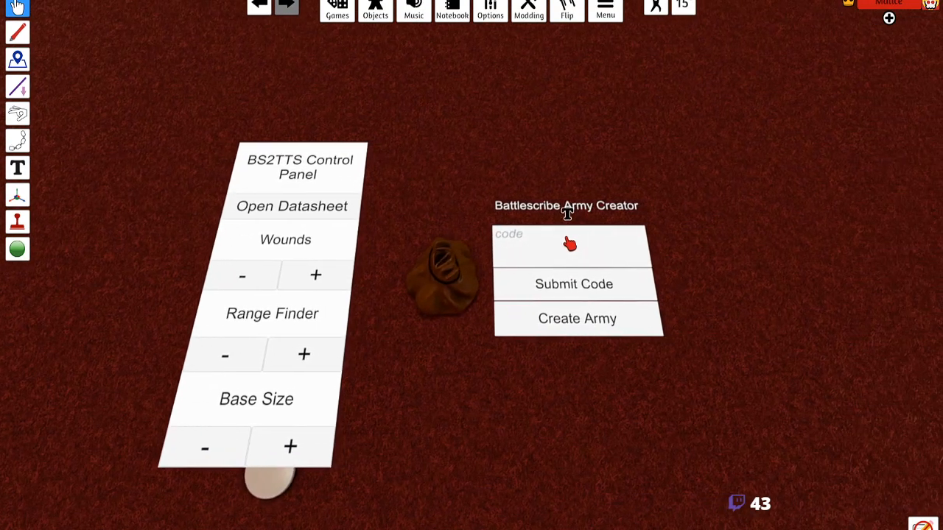
# - Submit roster code c4692908 in the Army Creator to build the army's datasheet cards
pyautogui.write('c4692908')
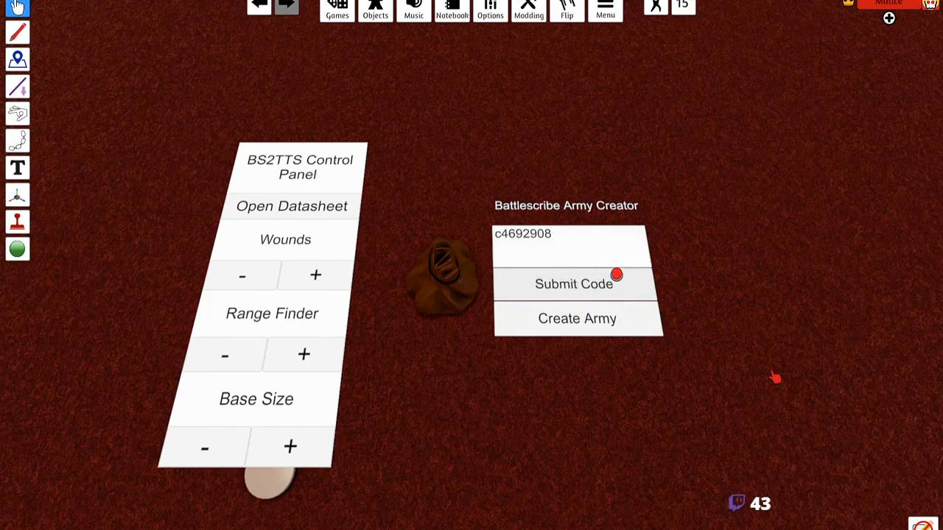
pyautogui.click(577, 319)
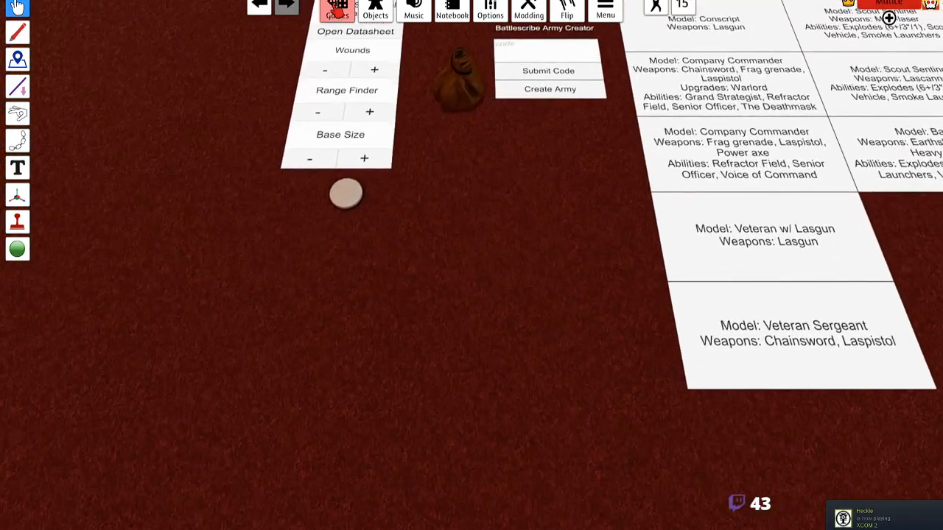
# - Navigate the Games browser to the saved collections area
pyautogui.click(335, 10)
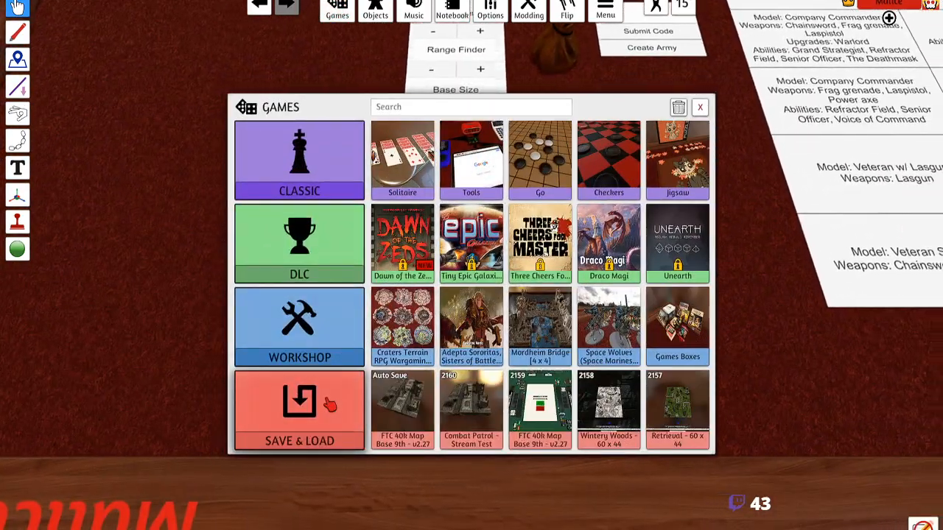
pyautogui.click(699, 106)
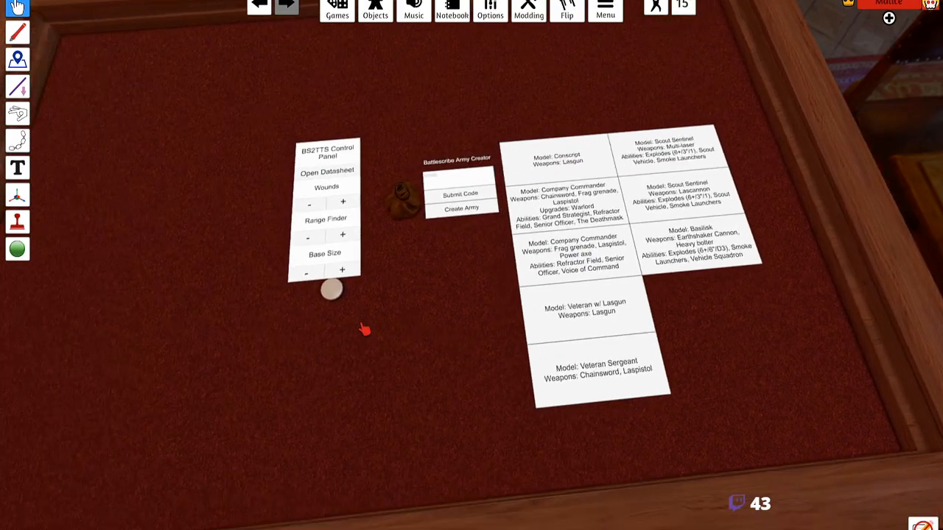
pyautogui.click(374, 9)
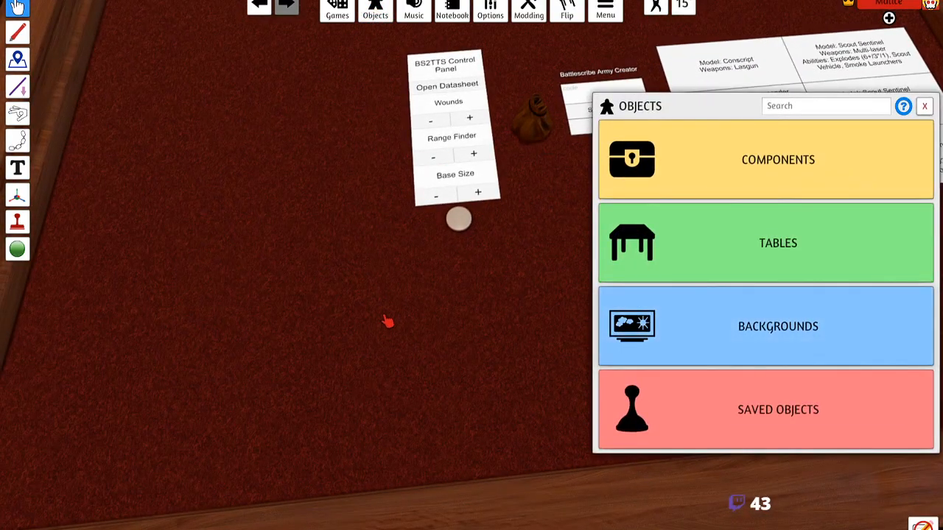
pyautogui.click(335, 13)
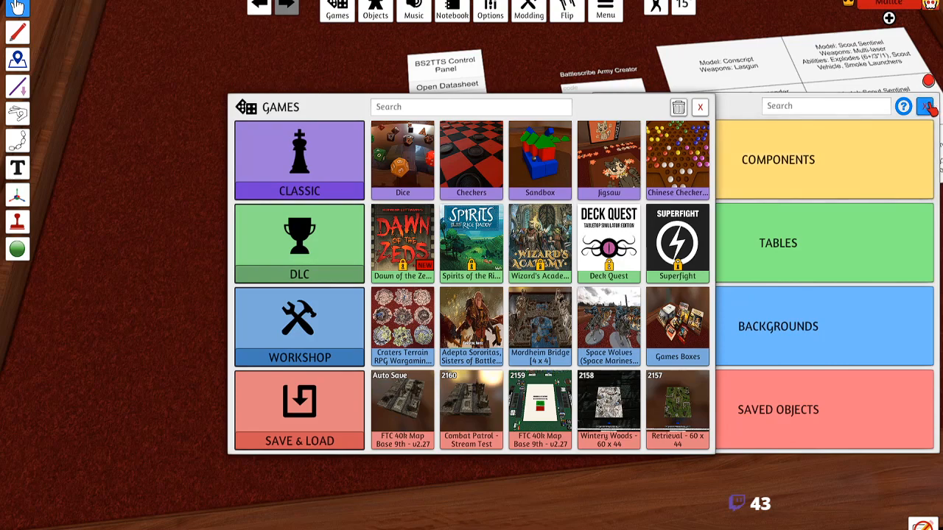
pyautogui.click(298, 409)
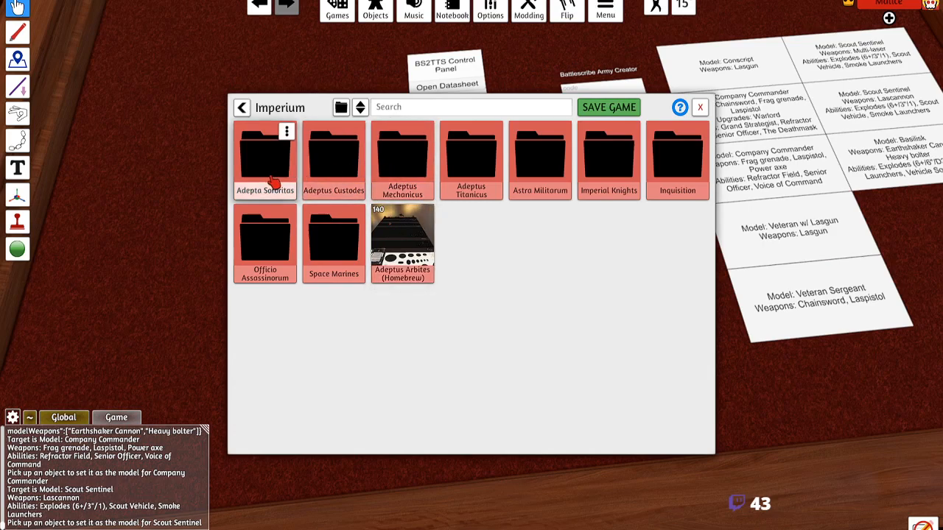
# - Expand the Imperial Guard 1 save in the Astra Militarum folder to show its models
pyautogui.click(539, 159)
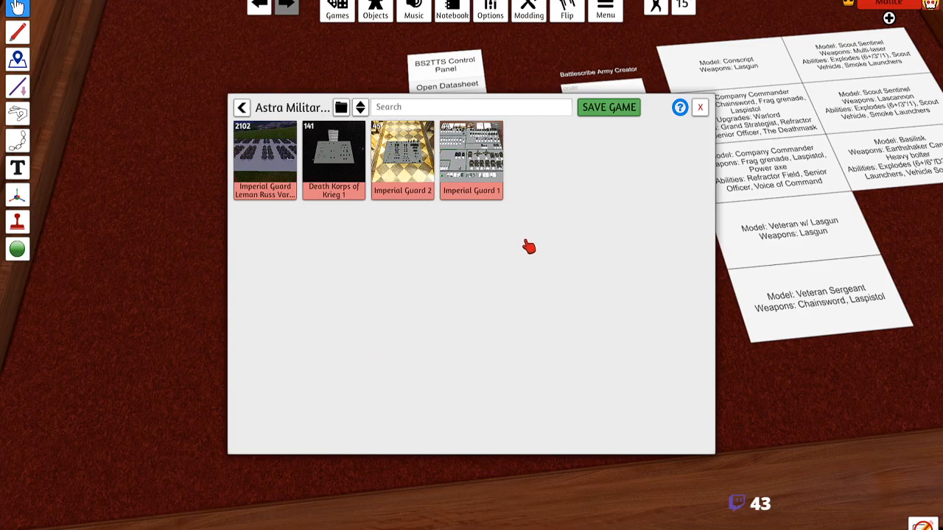
pyautogui.click(492, 131)
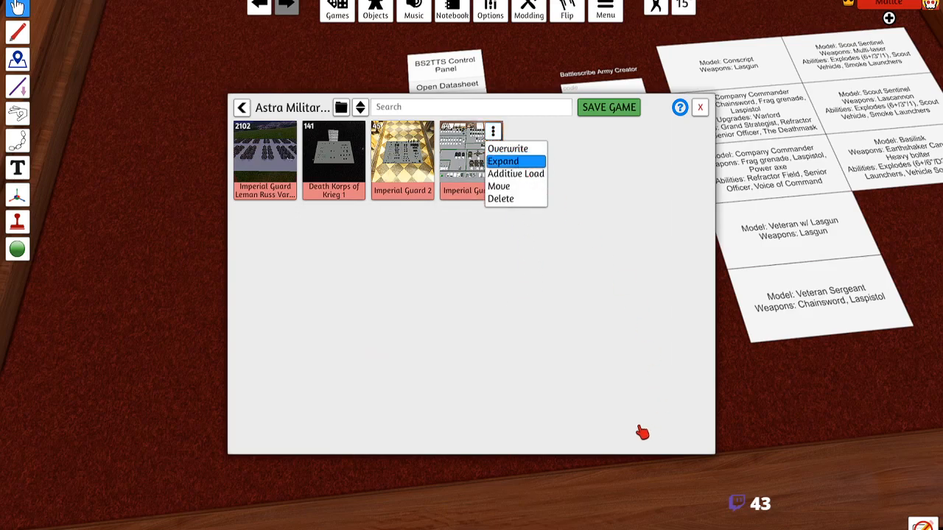
pyautogui.click(503, 160)
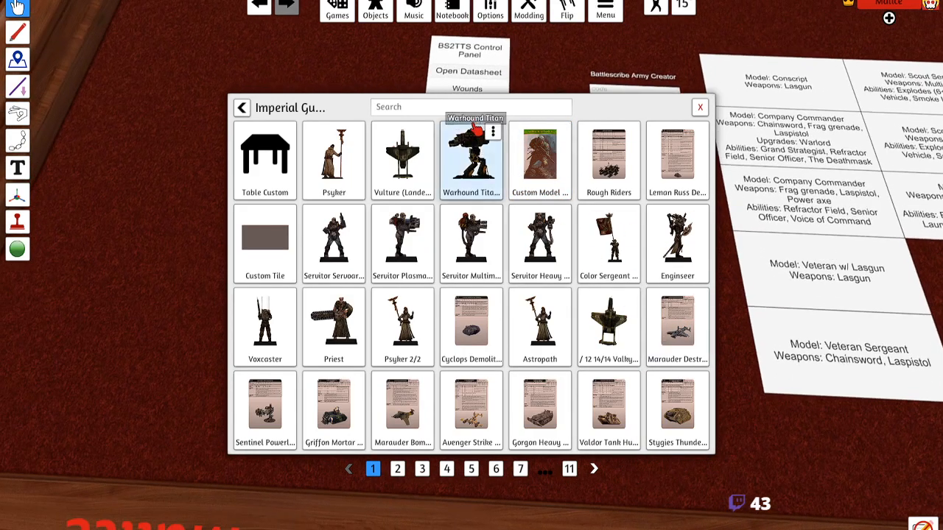
# - Search the save for the commander and Veterans and spawn the Veterans Sergeant and squad
pyautogui.click(472, 106)
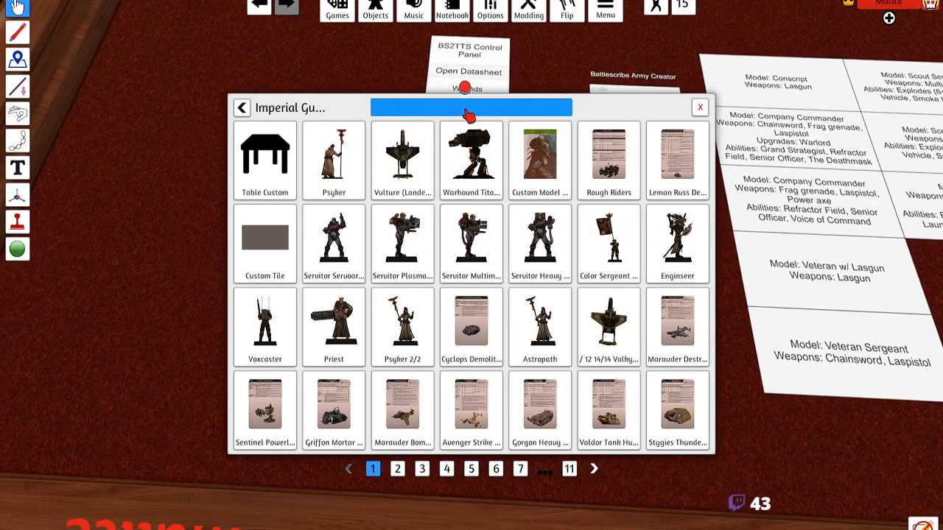
pyautogui.write('comm')
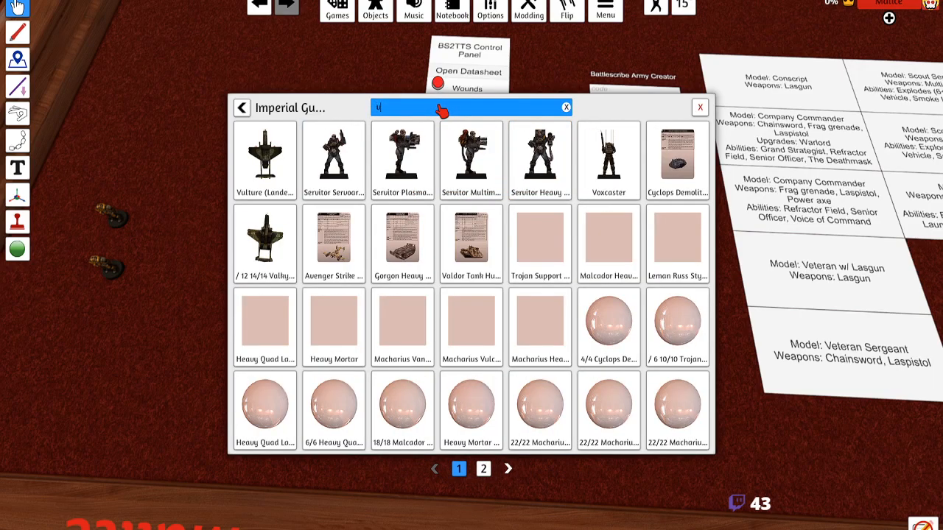
pyautogui.write('eter')
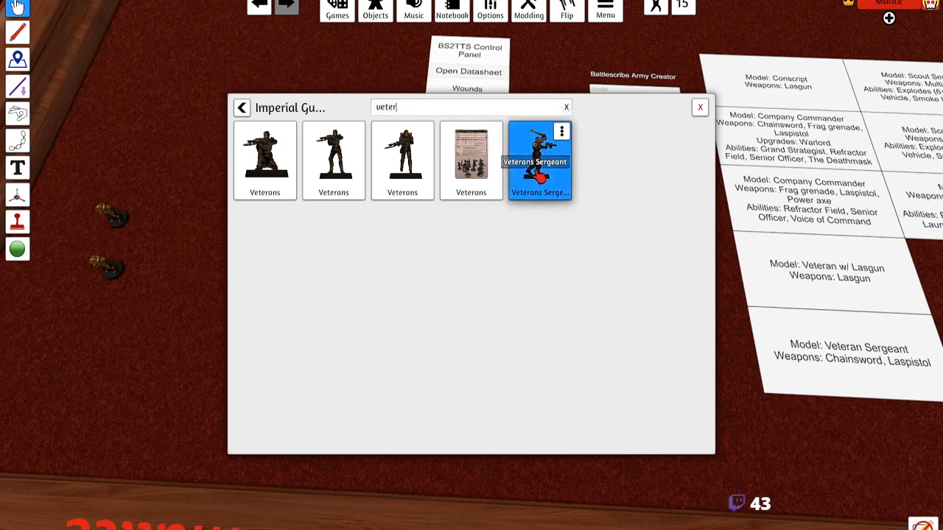
pyautogui.click(402, 160)
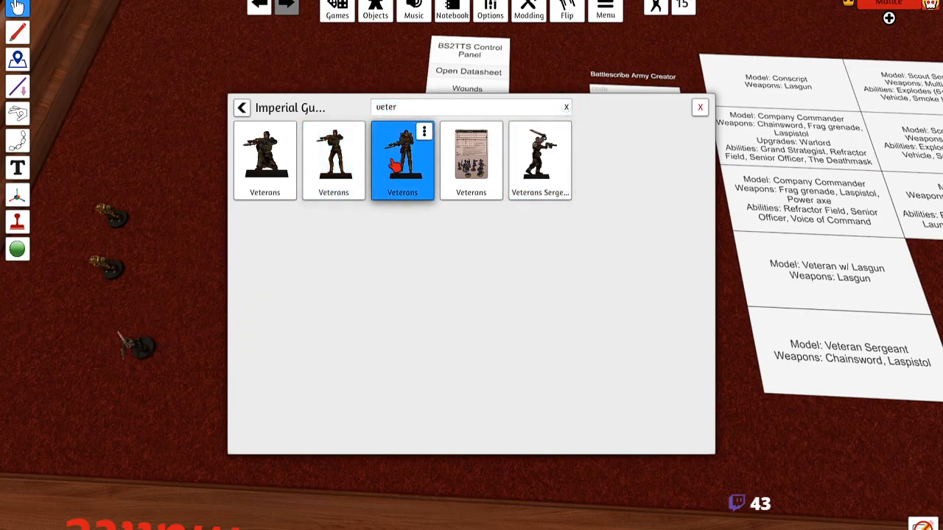
pyautogui.click(402, 159)
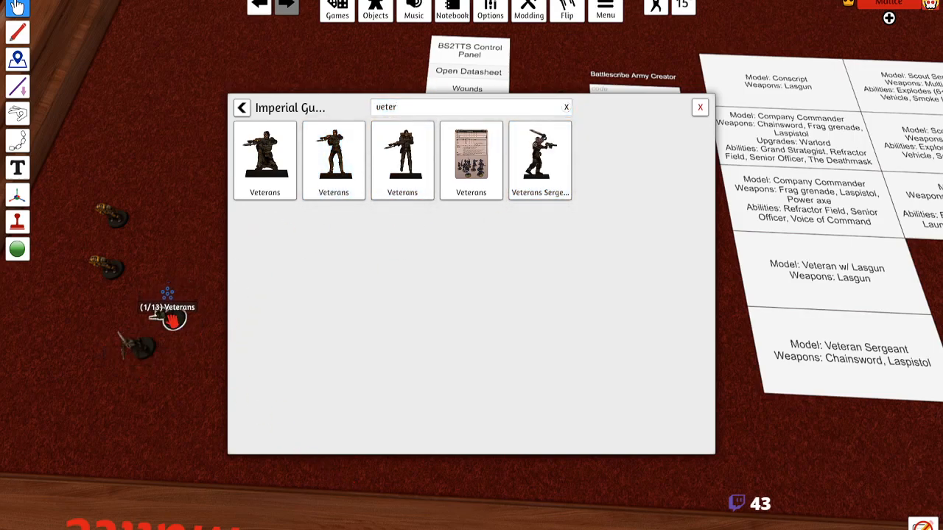
# - Search for the Scout Sentinels and Basilisks and spawn the Basilisk models
pyautogui.click(539, 159)
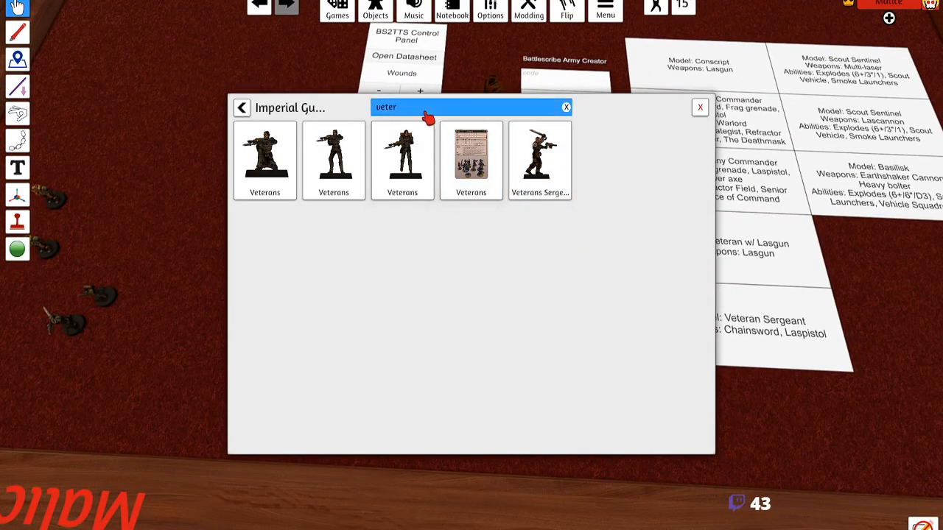
pyautogui.write('scout')
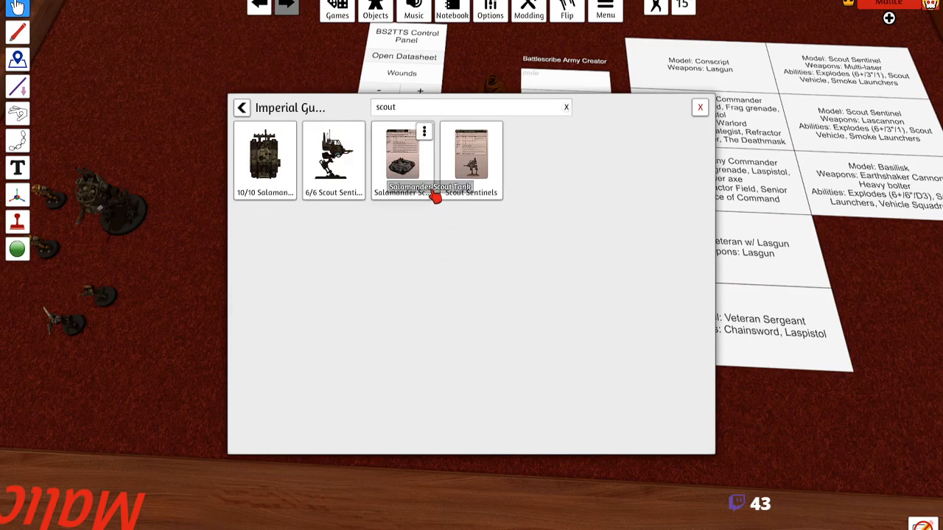
pyautogui.moveTo(511, 304)
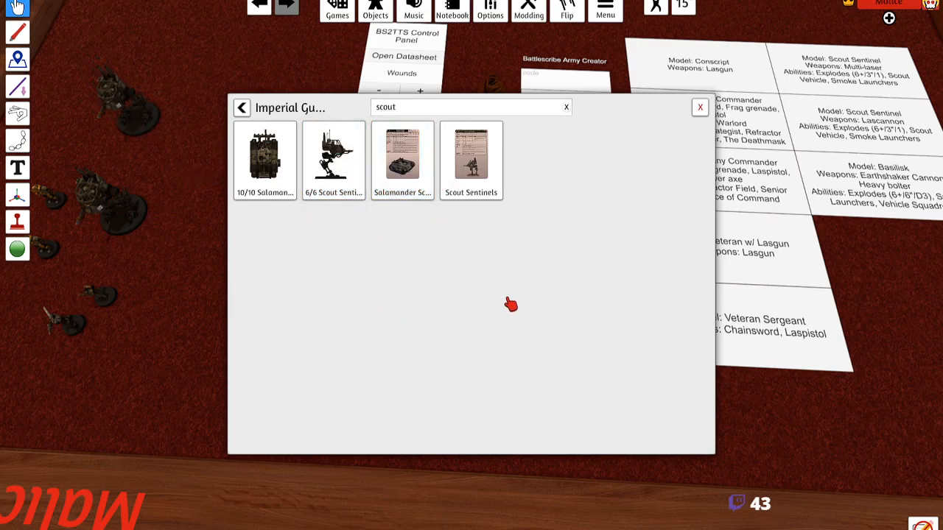
pyautogui.tripleClick(472, 106)
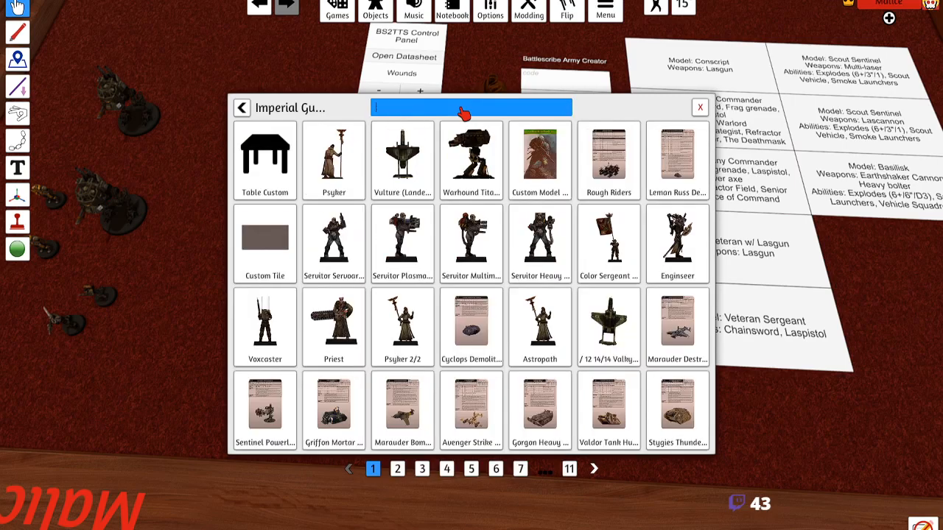
pyautogui.write('basl')
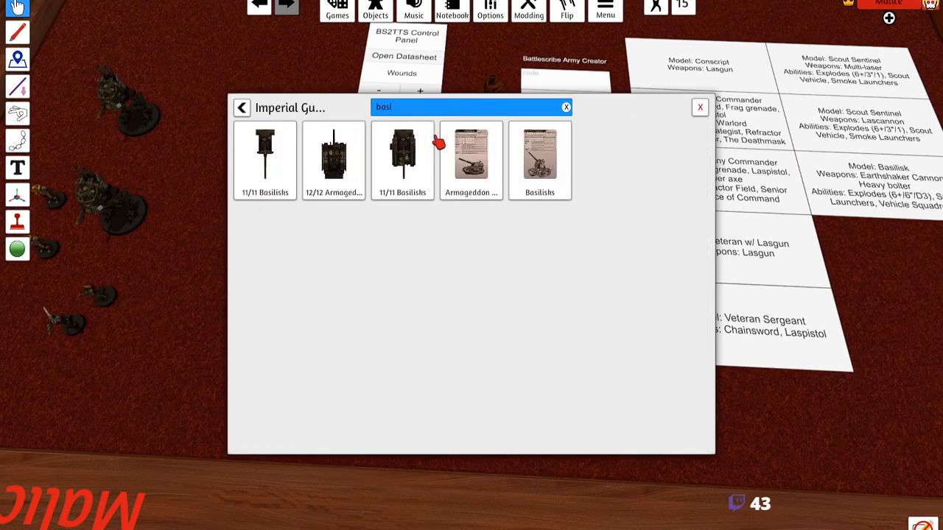
pyautogui.click(402, 159)
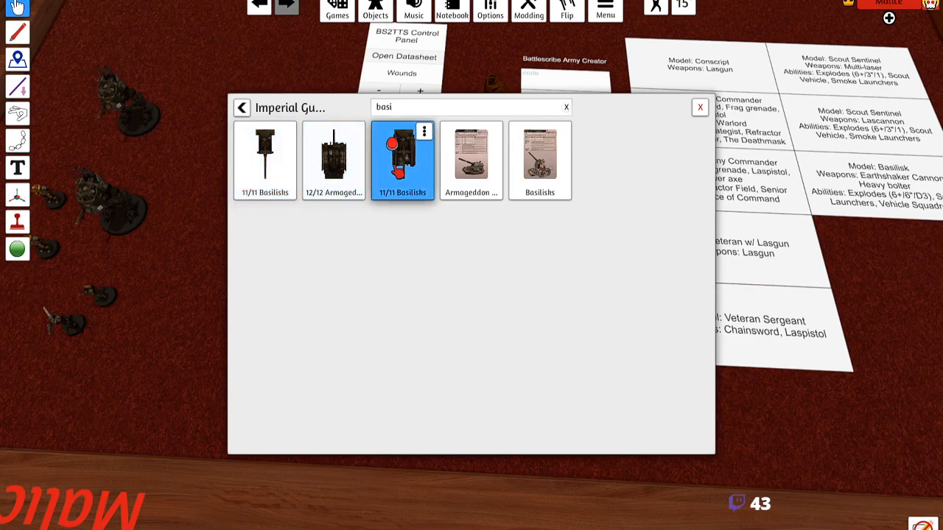
pyautogui.click(402, 154)
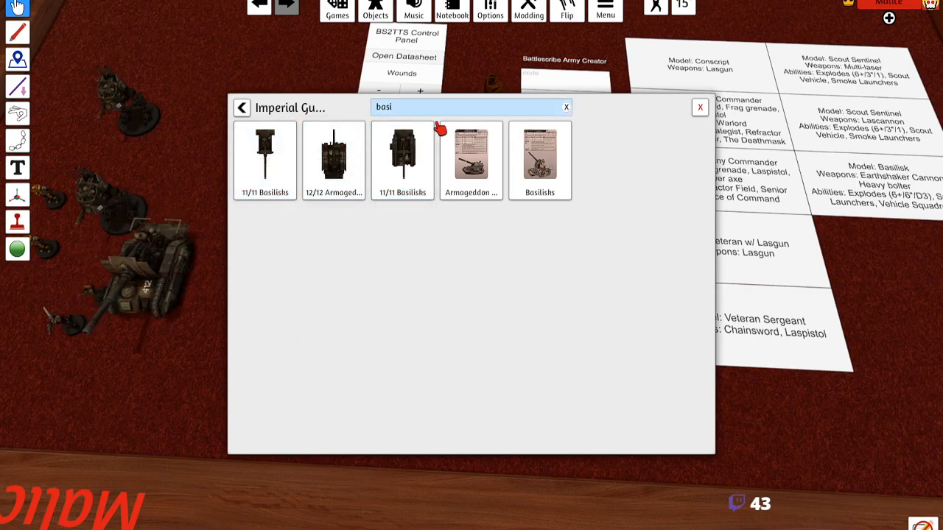
# - Close the search and gather the newly placed models together on the table
pyautogui.click(699, 106)
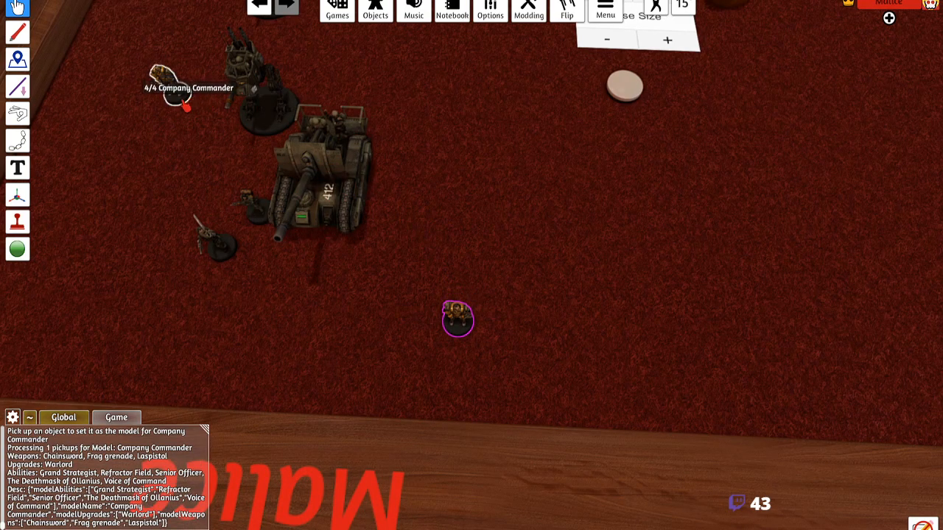
pyautogui.moveTo(169, 89); pyautogui.dragTo(468, 254)
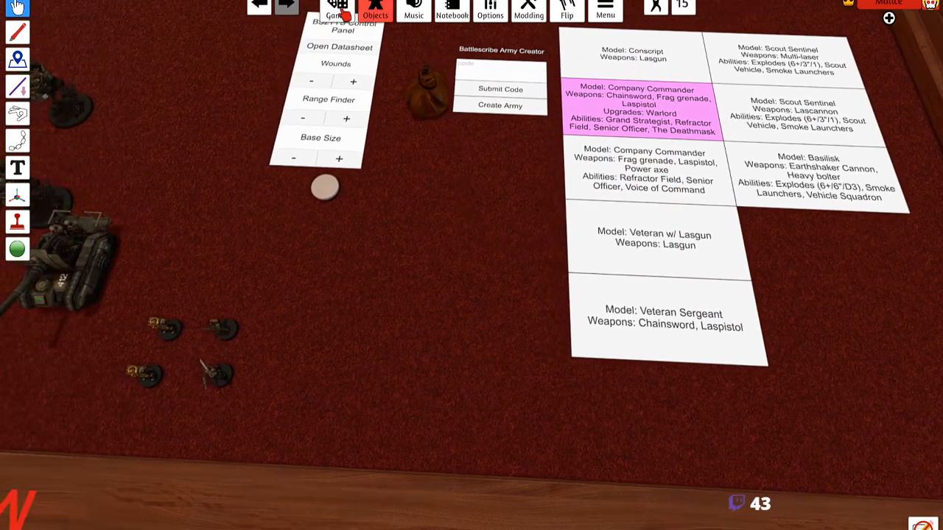
# - Expand the Imperial Guard 1 save again and search 'consc' to spawn the Conscripts
pyautogui.click(337, 10)
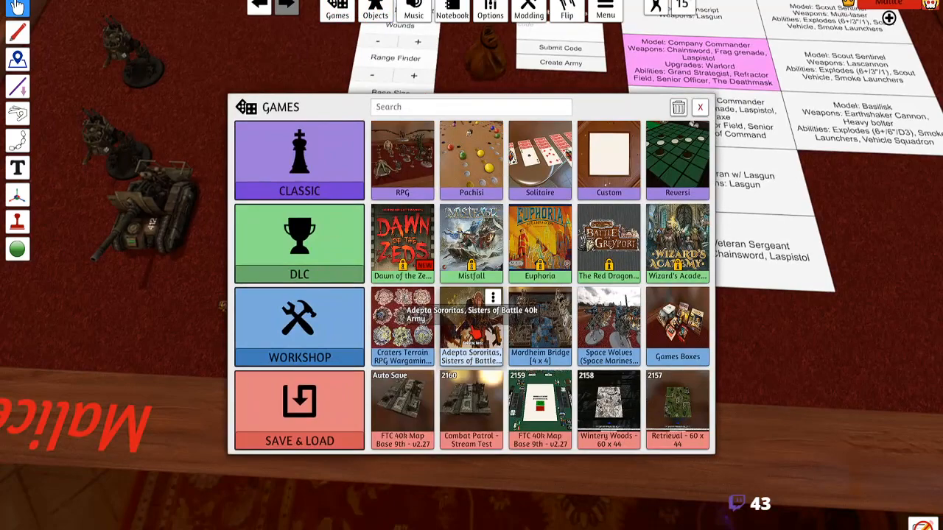
pyautogui.click(297, 409)
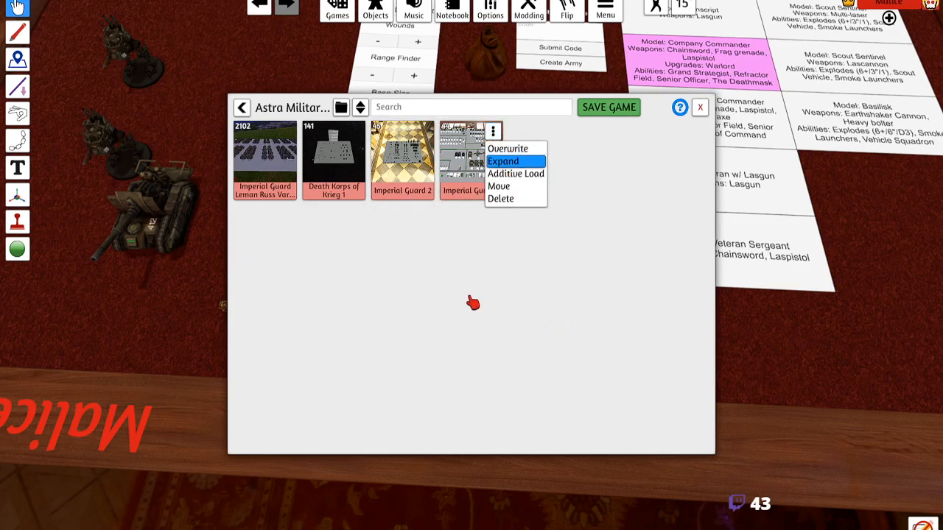
pyautogui.click(504, 160)
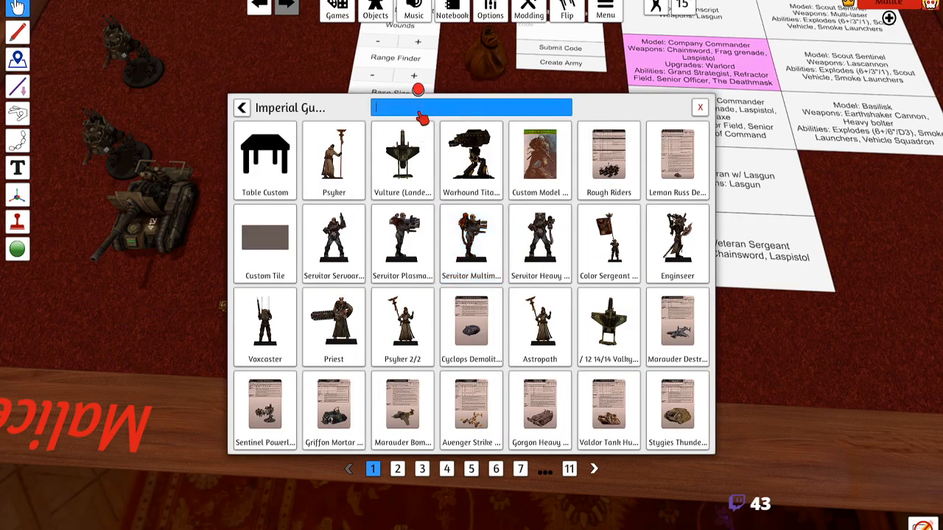
pyautogui.write('consc')
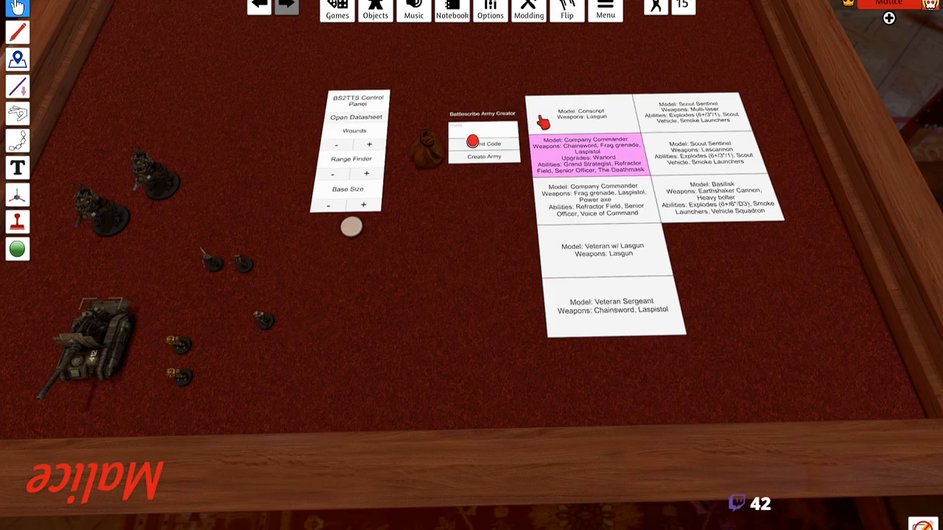
# - Link the Conscript datasheet to its models and select the Basilisk card for assignment
pyautogui.click(582, 115)
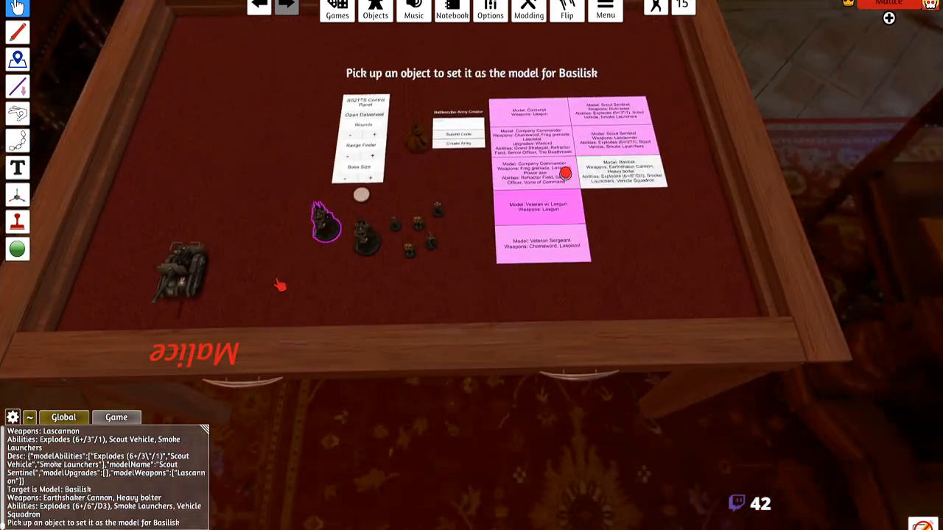
pyautogui.click(182, 276)
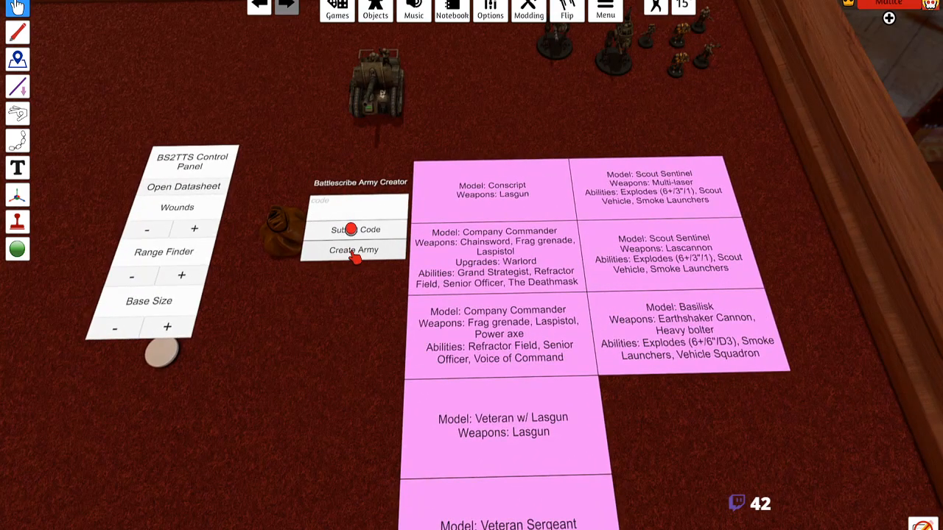
# - Run Create Army in the Battlescribe Army Creator to generate the models
pyautogui.click(353, 249)
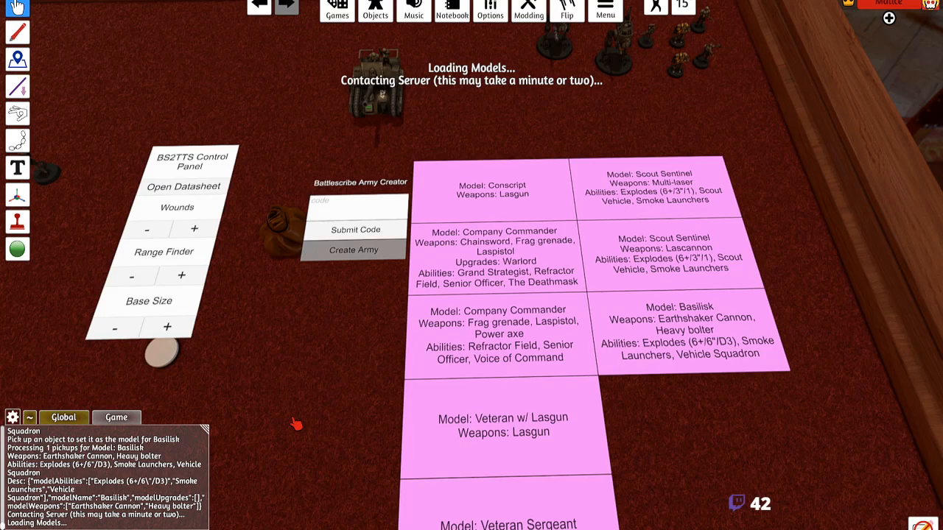
pyautogui.moveTo(85, 332)
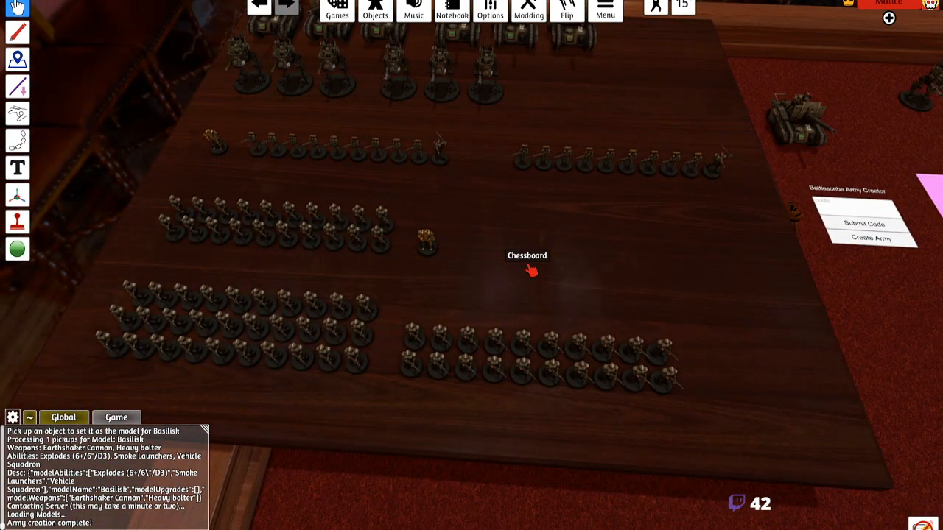
pyautogui.moveTo(206, 360)
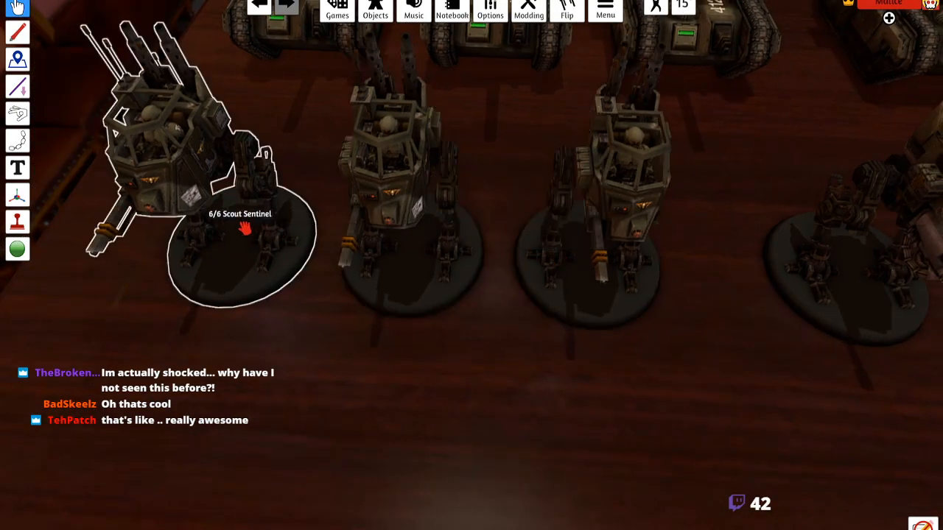
pyautogui.moveTo(243, 228); pyautogui.dragTo(361, 297)
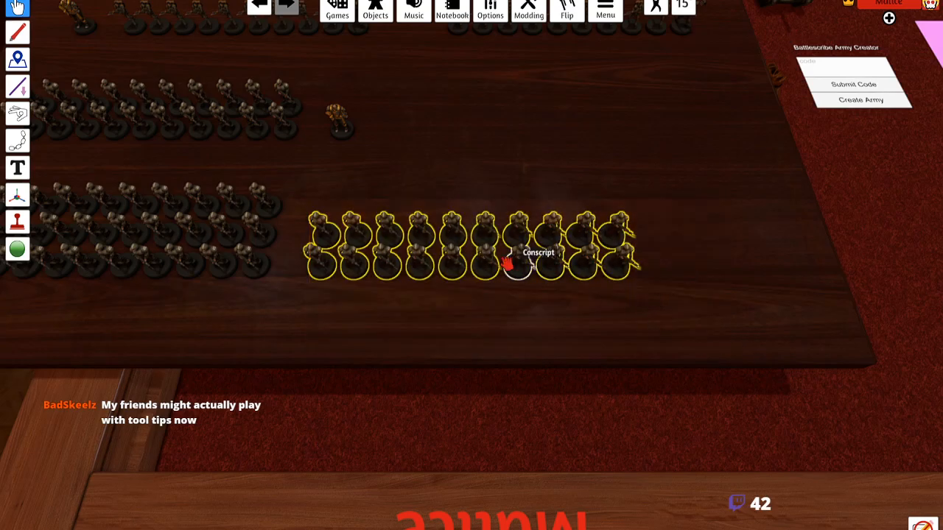
# - Move the Conscript squad into its row and push three Basilisks forward of the battery
pyautogui.moveTo(472, 247); pyautogui.dragTo(582, 203)
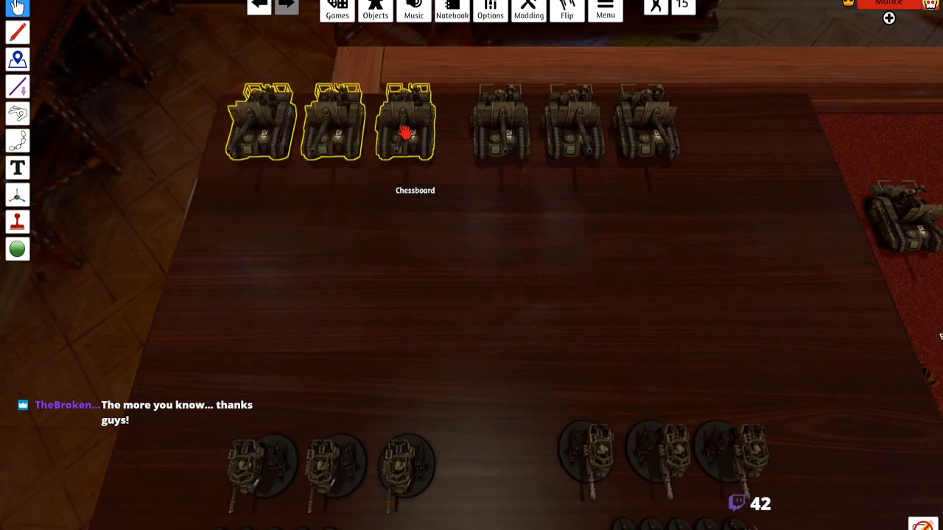
pyautogui.moveTo(336, 130); pyautogui.dragTo(336, 332)
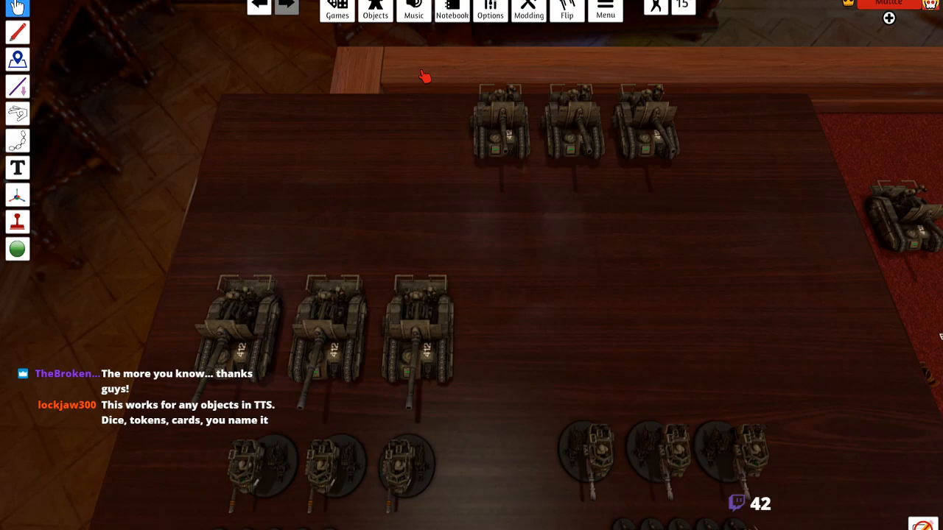
pyautogui.moveTo(433, 65)
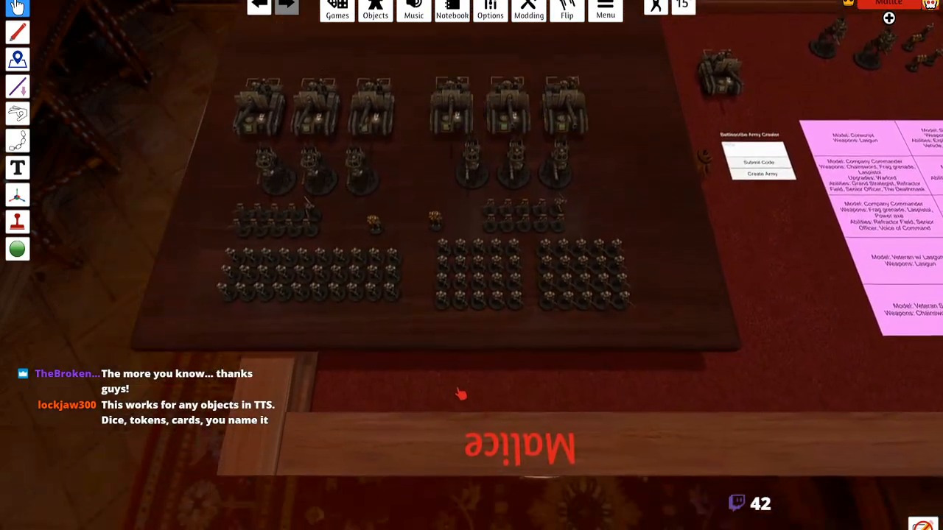
# - Select the whole army and start Save Object into the Root Folder
pyautogui.moveTo(253, 106); pyautogui.dragTo(567, 365)
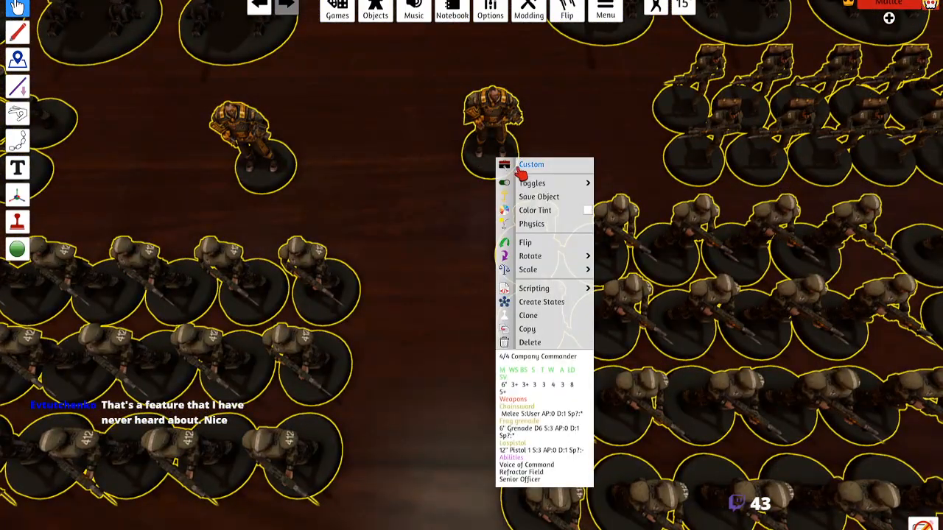
pyautogui.moveTo(539, 197)
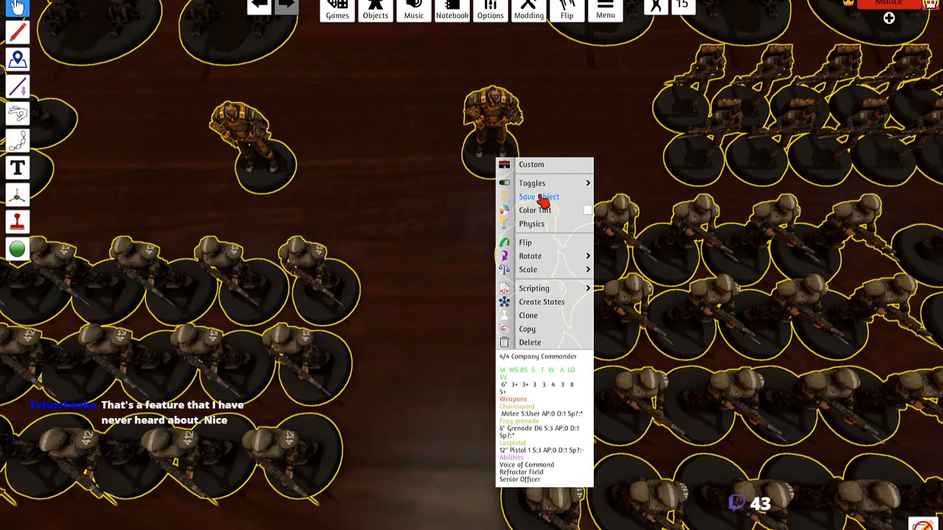
pyautogui.click(539, 197)
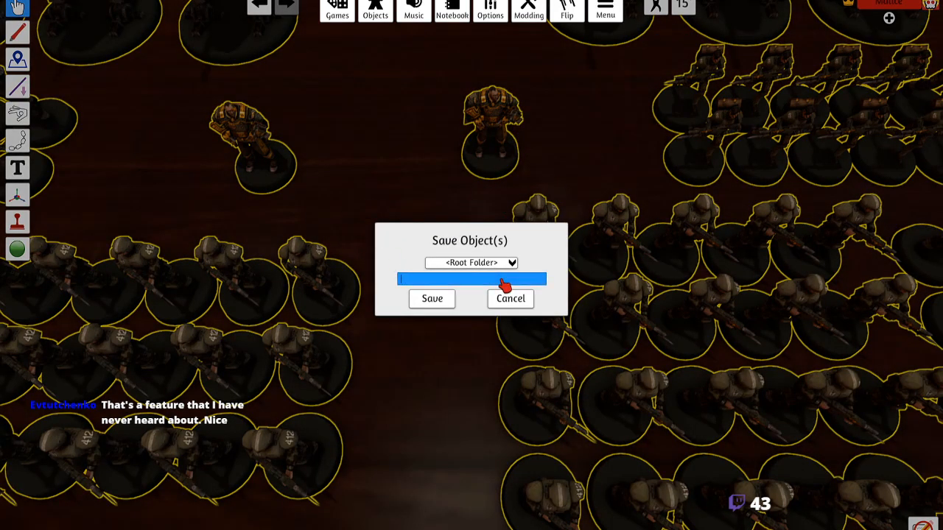
pyautogui.write('TTS Tes')
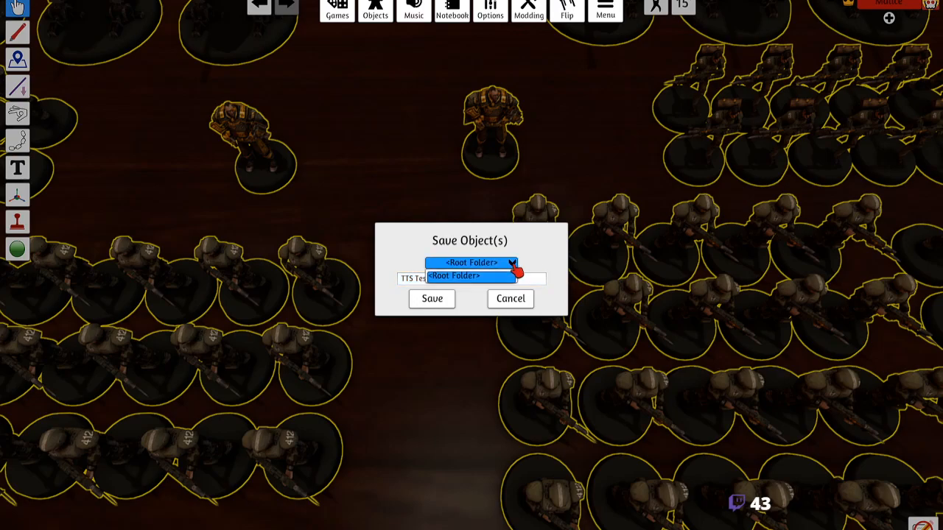
pyautogui.click(468, 262)
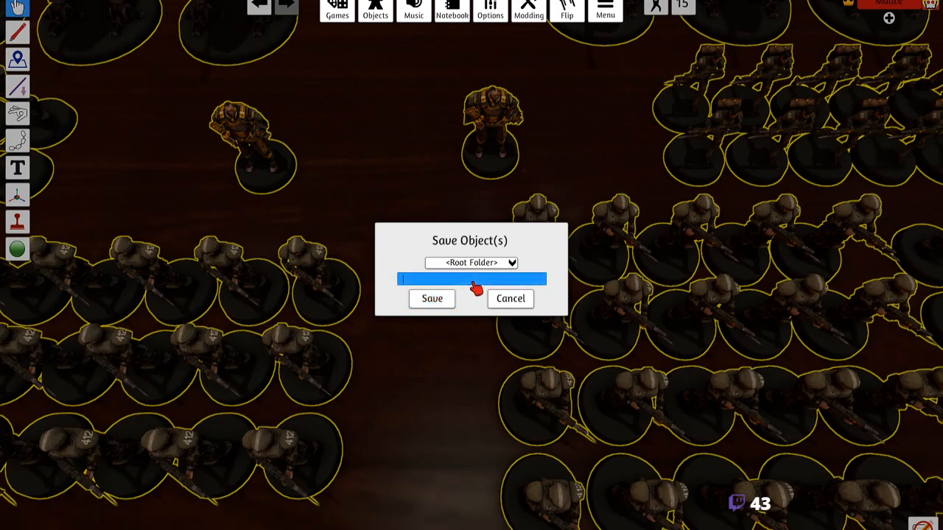
# - Name the saved object TTS TEST STREAM and save it
pyautogui.write('TTS TEST S')
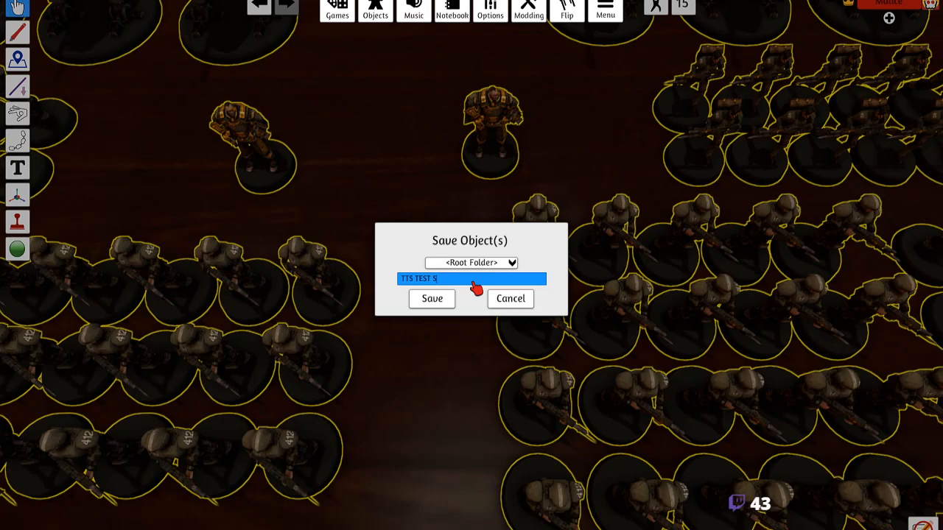
pyautogui.write('TREA')
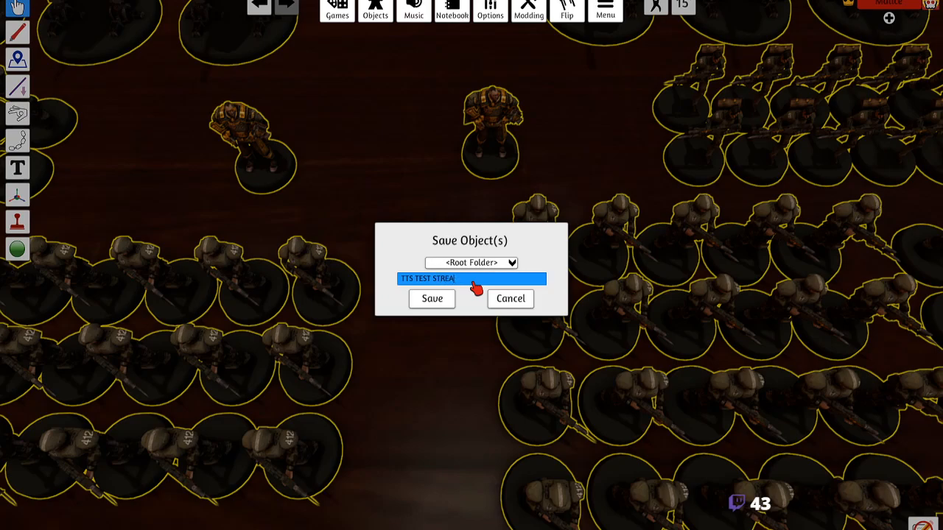
pyautogui.write('M')
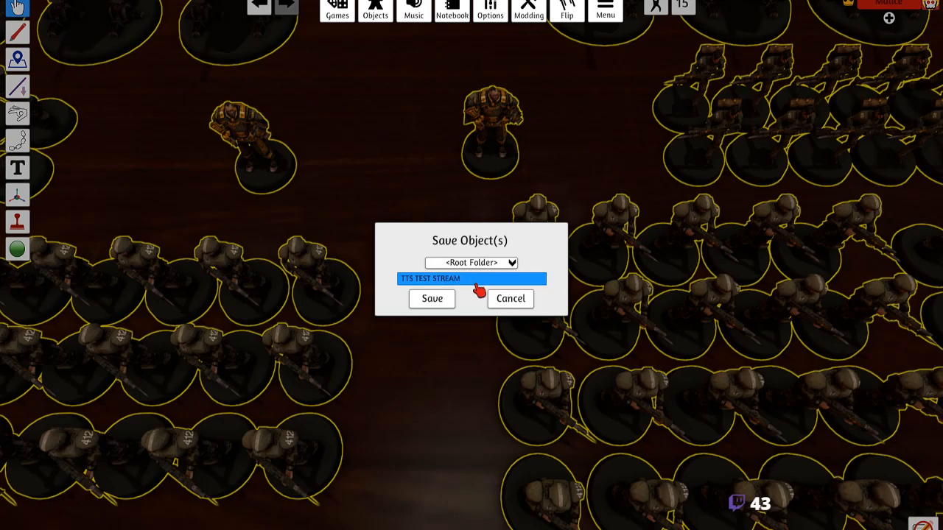
pyautogui.click(430, 298)
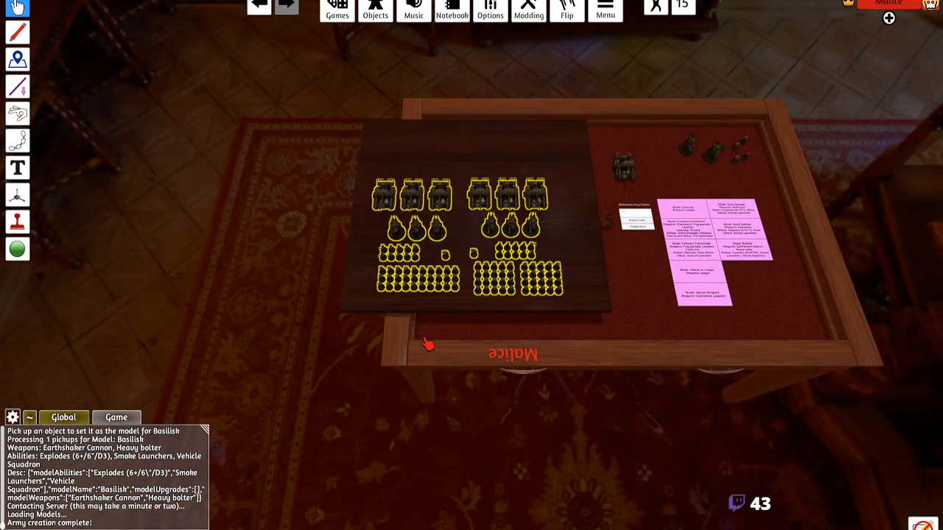
pyautogui.moveTo(433, 337)
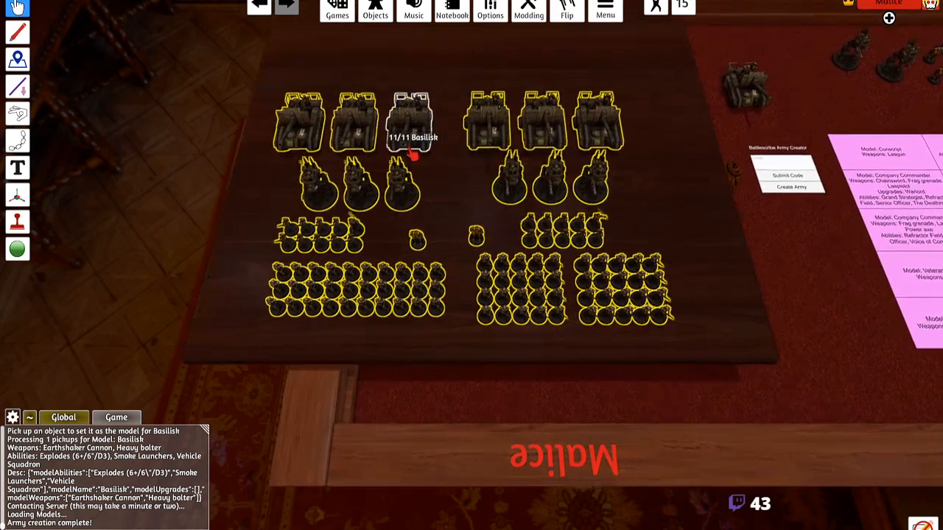
# - Load the FTC 40k Map Base 9th table from Save & Load, replacing the current table
pyautogui.click(336, 9)
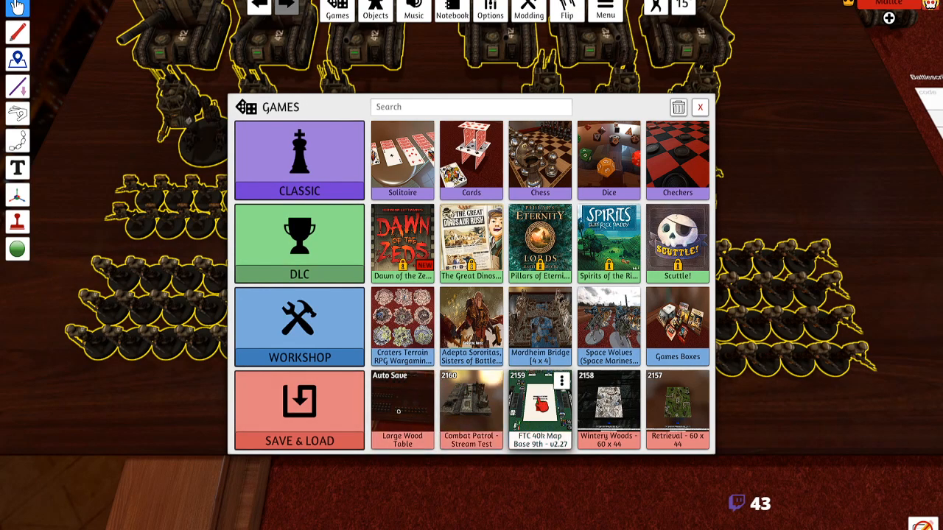
pyautogui.click(539, 410)
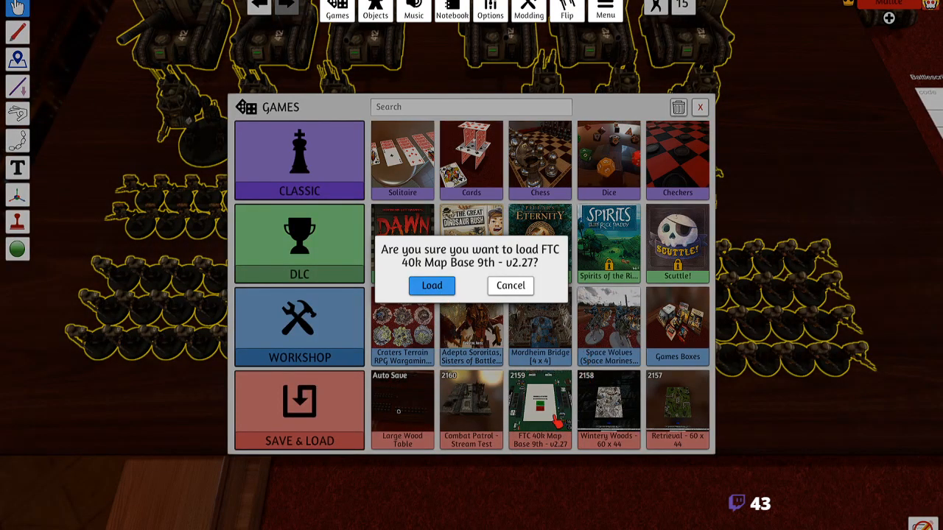
pyautogui.click(431, 285)
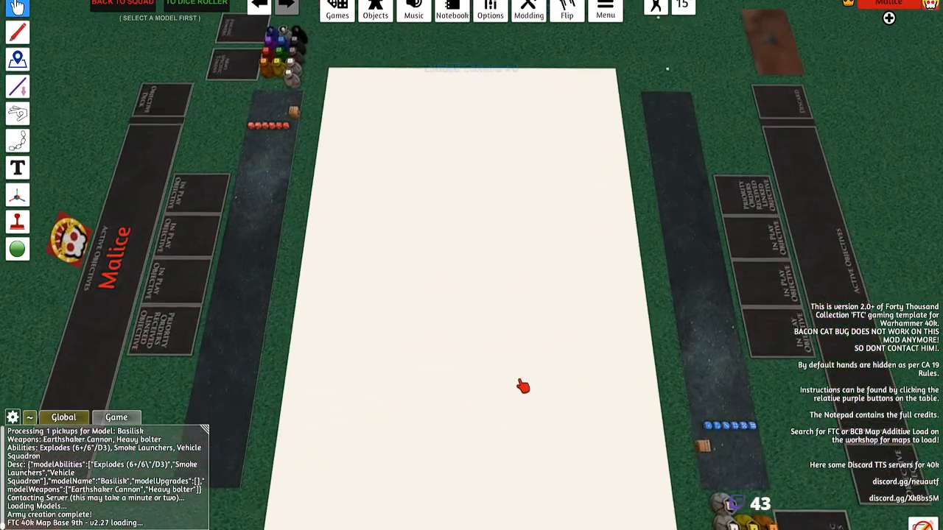
pyautogui.moveTo(520, 377)
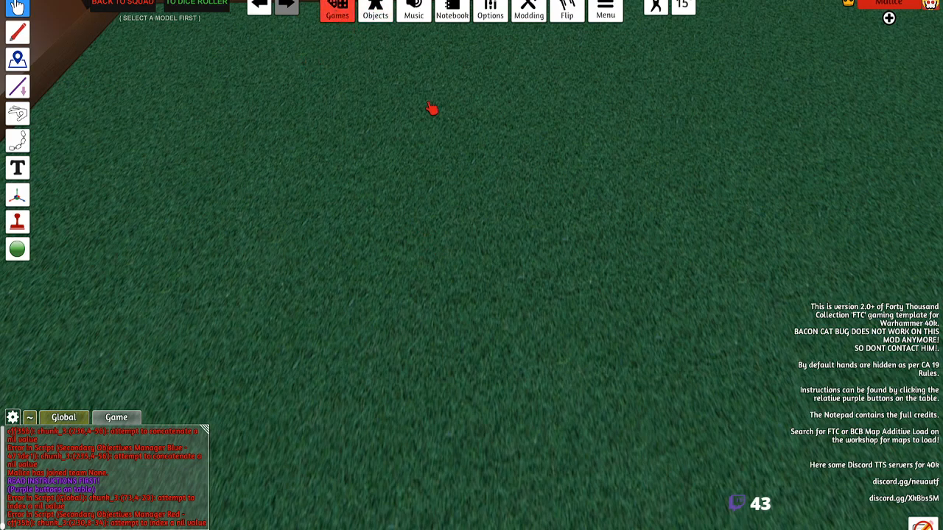
# - Drag the TTS TEST STREAM saved object from Saved Objects onto the FTC map
pyautogui.click(374, 11)
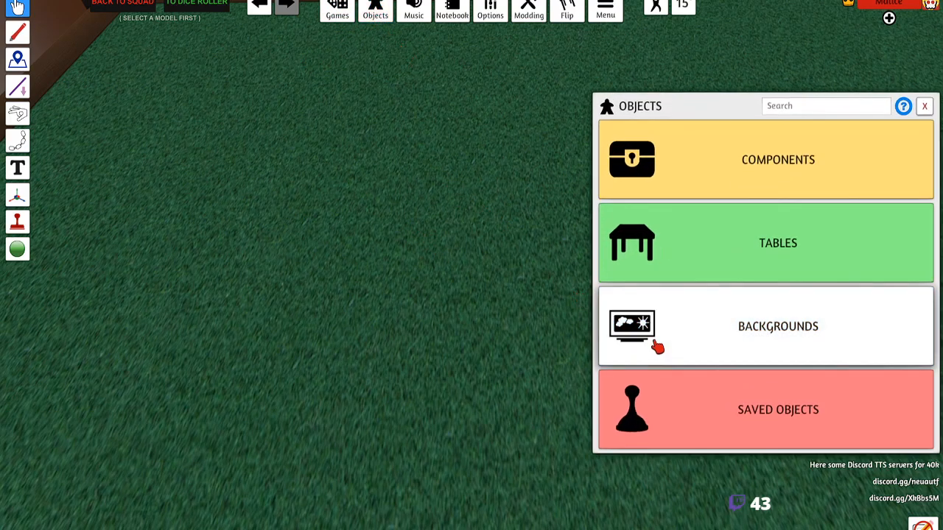
pyautogui.moveTo(745, 418)
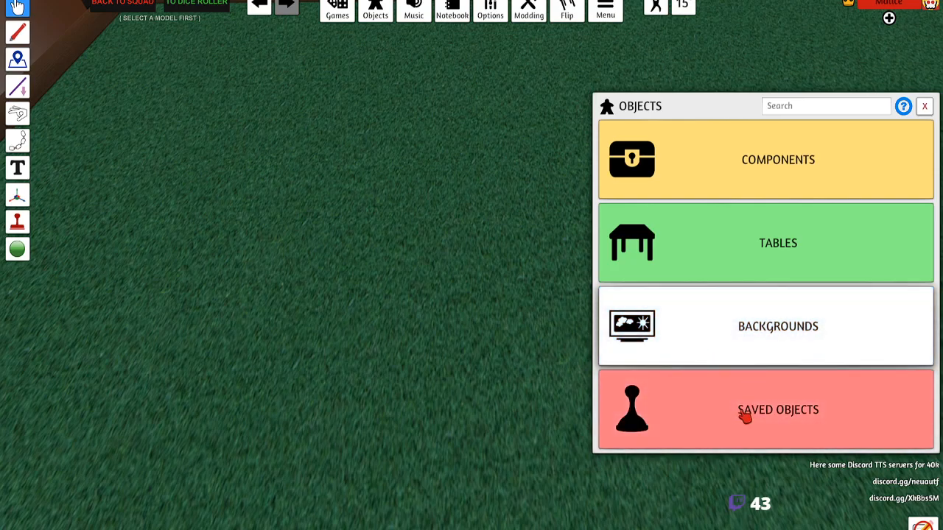
pyautogui.click(778, 410)
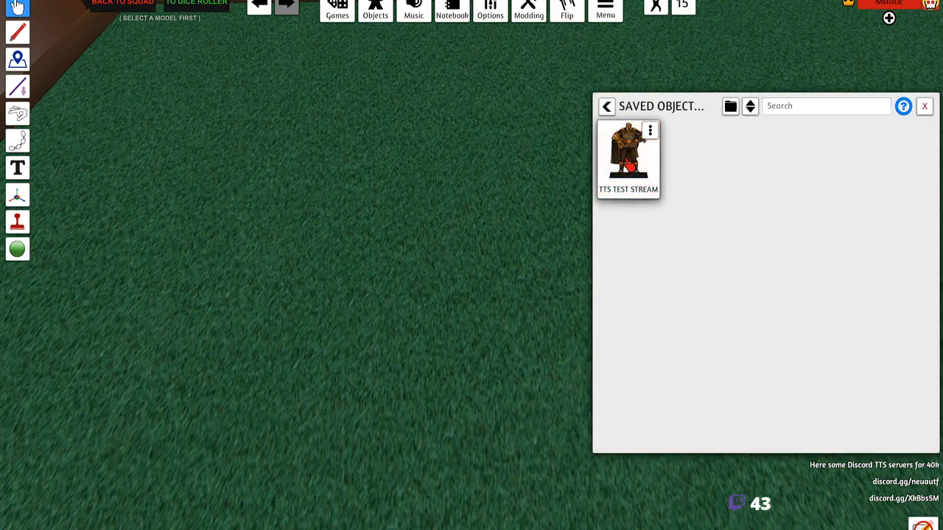
pyautogui.moveTo(627, 155); pyautogui.dragTo(447, 209)
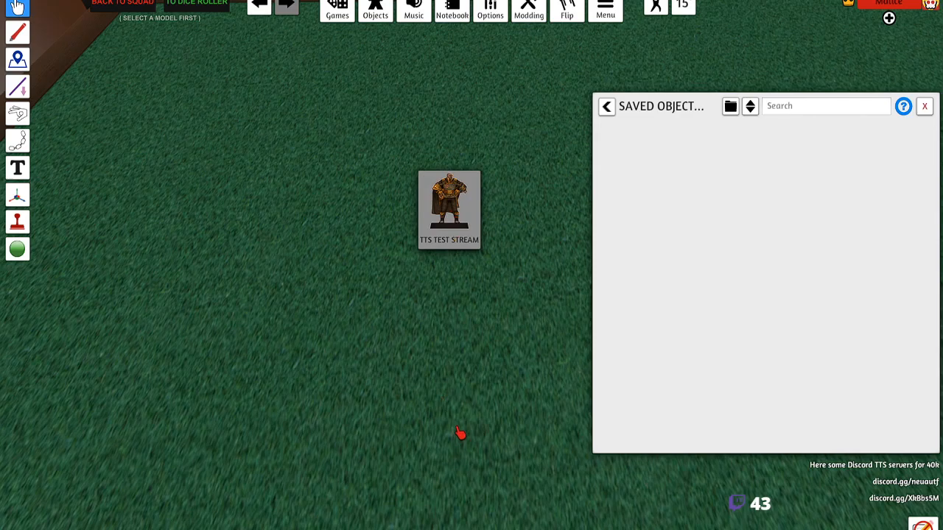
pyautogui.click(448, 209)
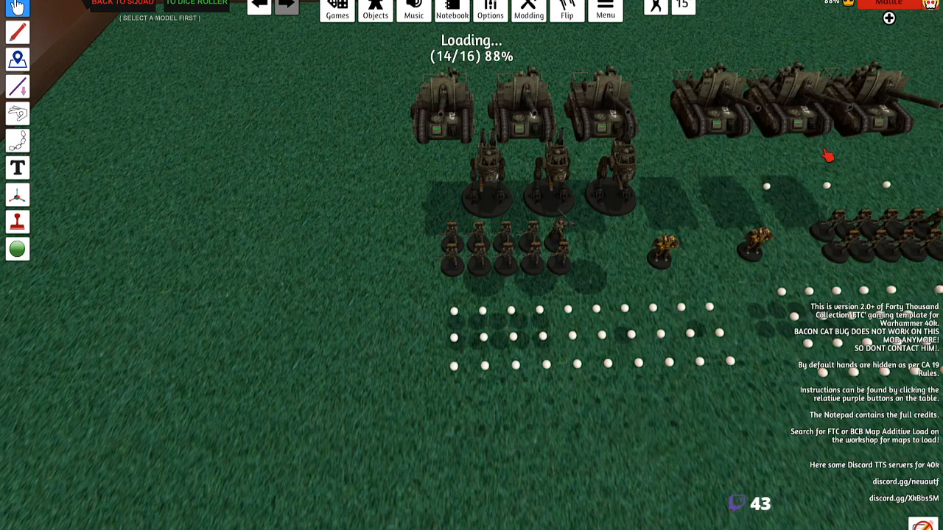